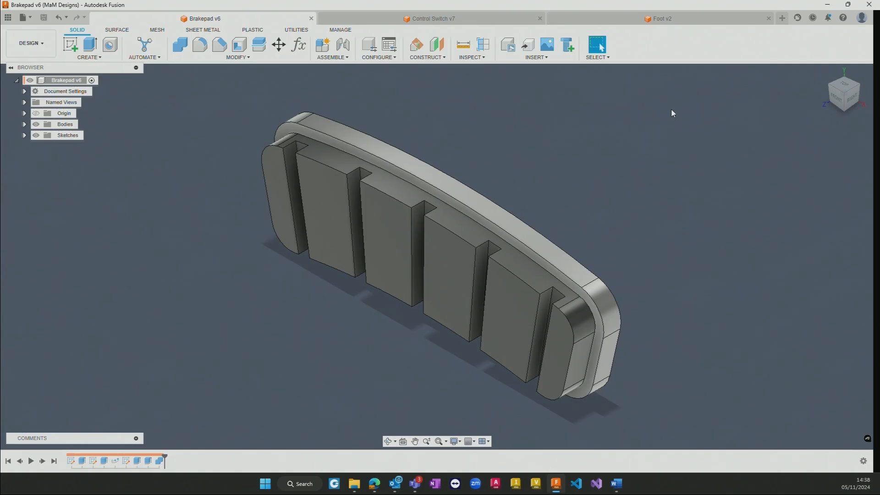
mouse_move(796, 17)
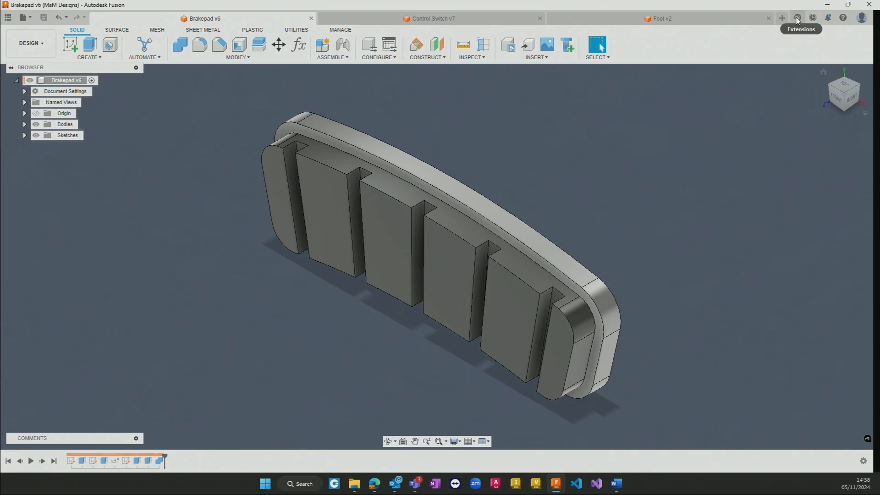
- Show the Simulation Extension overview and scroll through its FEA and manufacturability capabilities
left_click(796, 17)
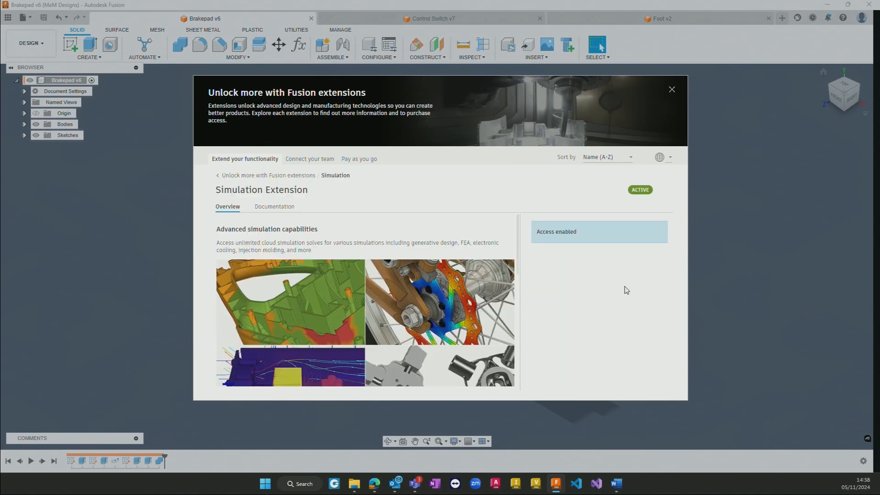
scroll("down", 3)
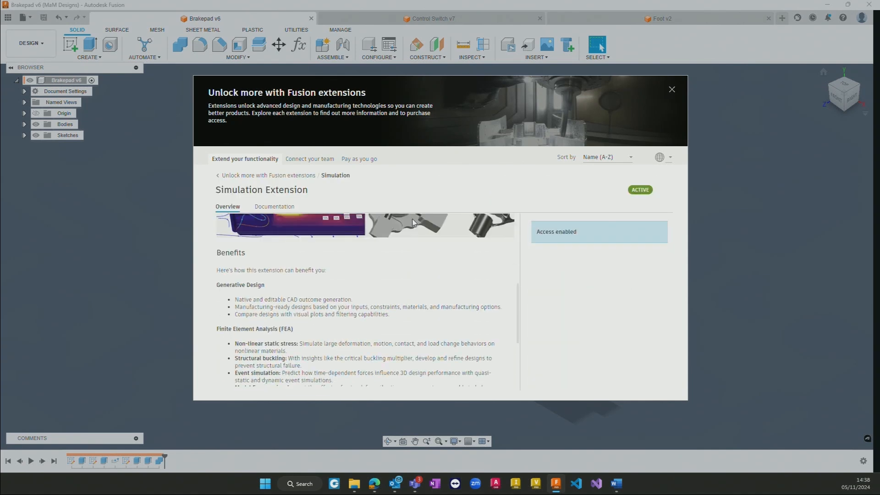
scroll("down", 3)
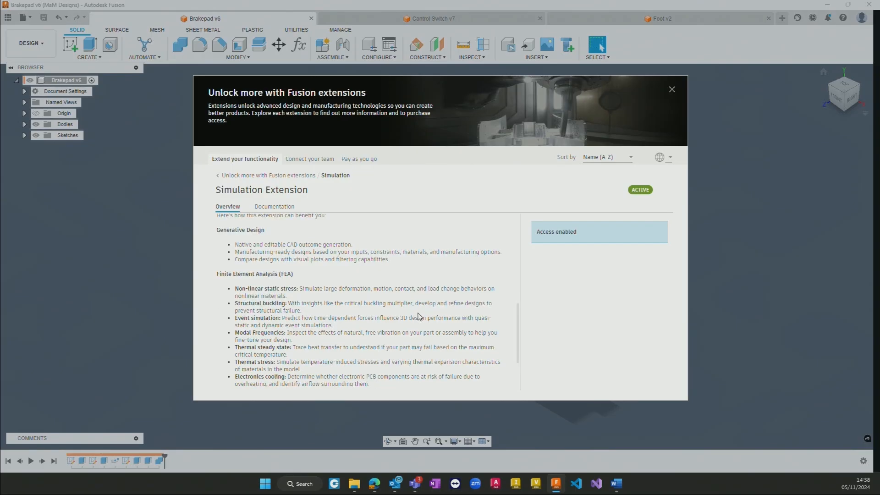
scroll("down", 3)
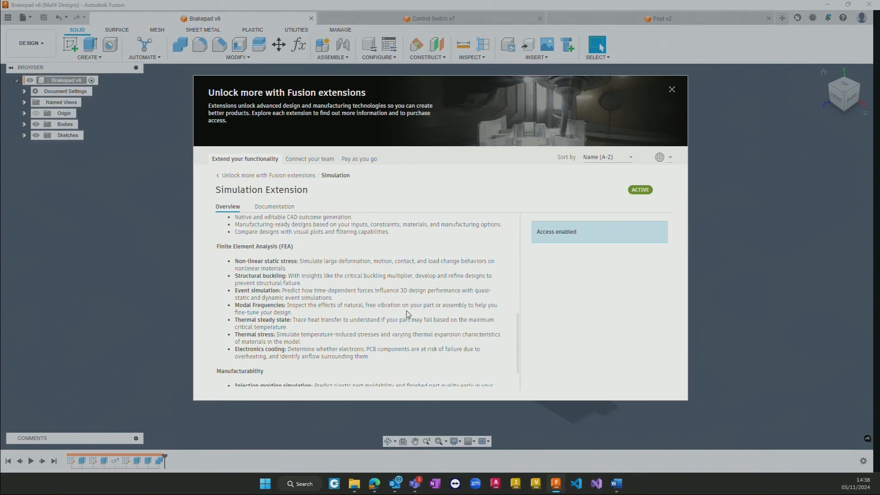
scroll("down", 3)
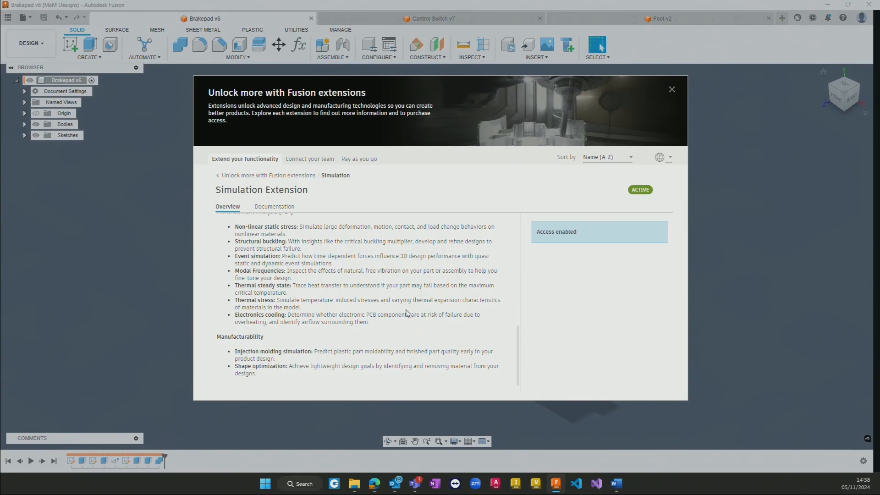
mouse_move(405, 311)
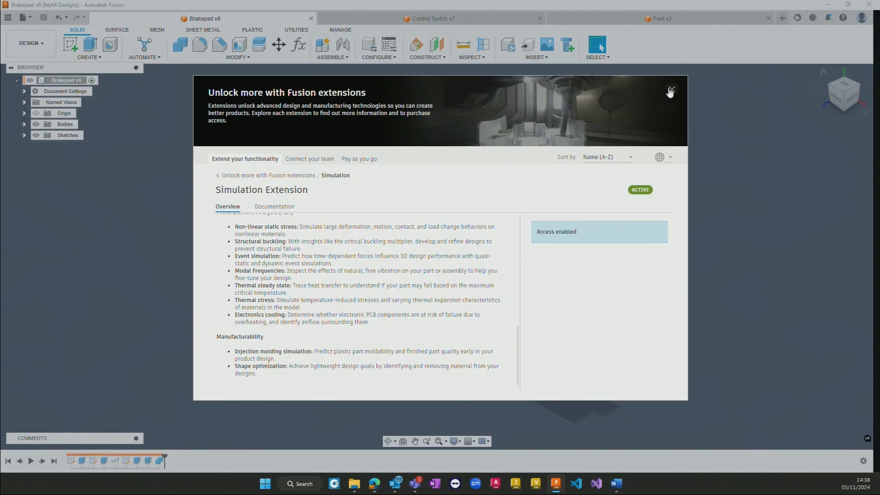
mouse_move(244, 233)
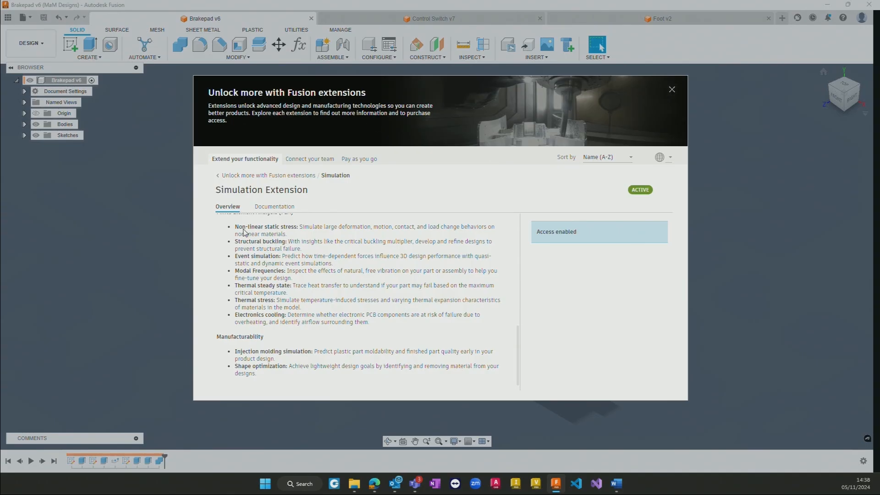
mouse_move(427, 238)
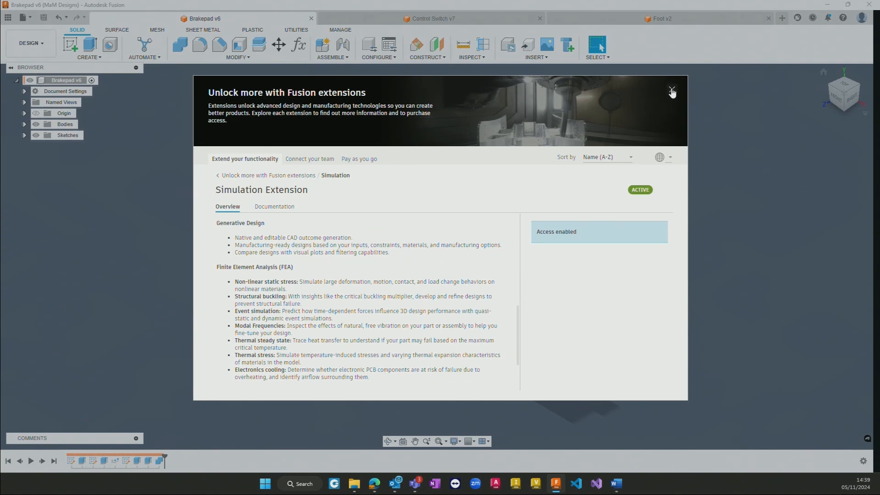
- Close the extensions page and switch to the Simulation workspace showing the brake pad's thermal results
left_click(672, 90)
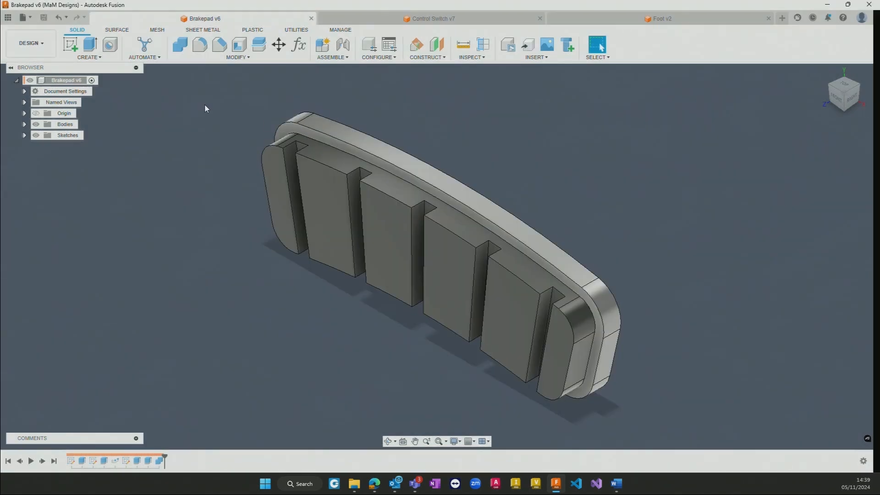
mouse_move(23, 48)
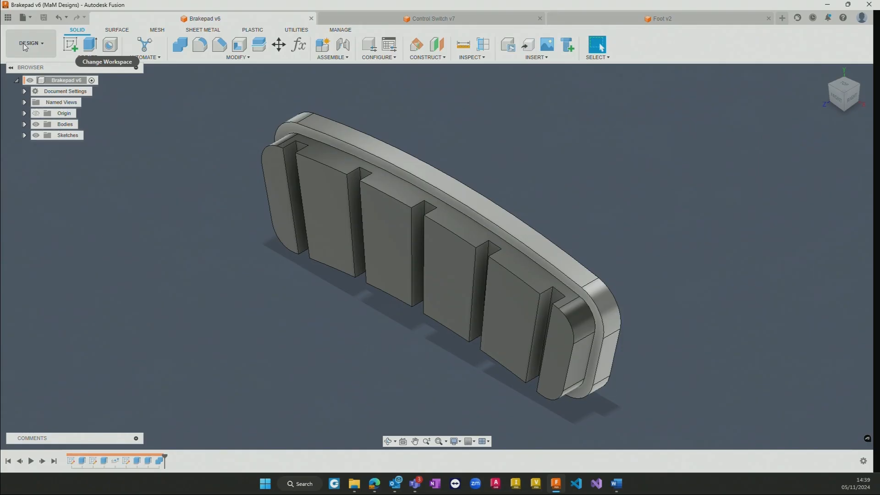
left_click(26, 43)
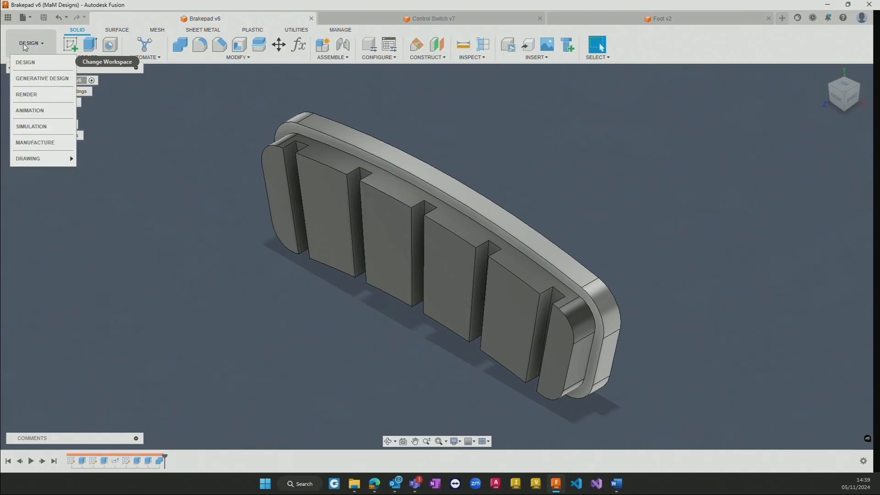
mouse_move(33, 130)
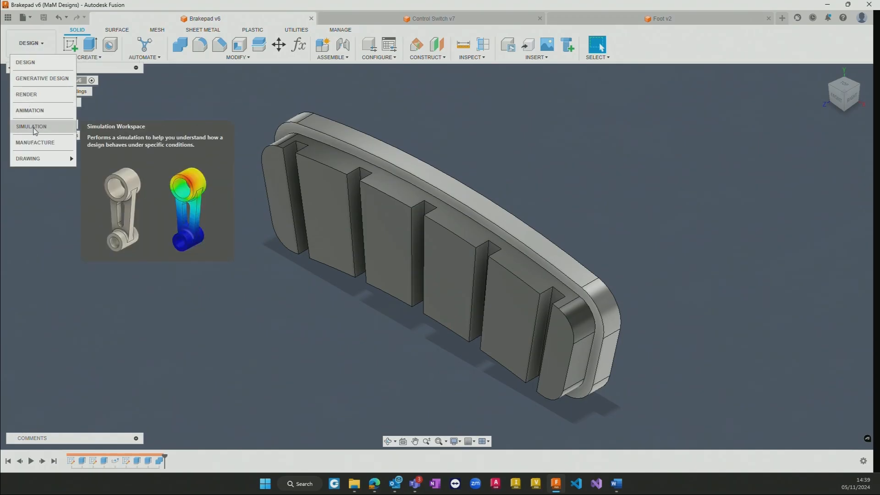
left_click(32, 125)
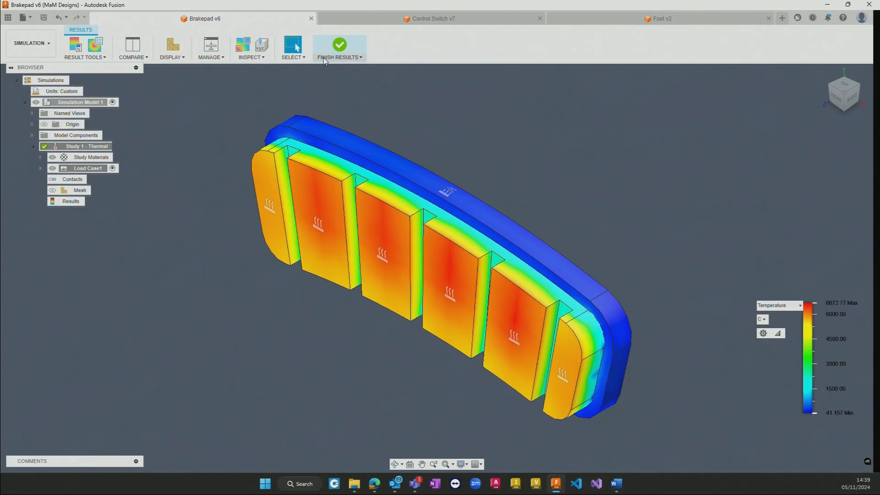
mouse_move(557, 162)
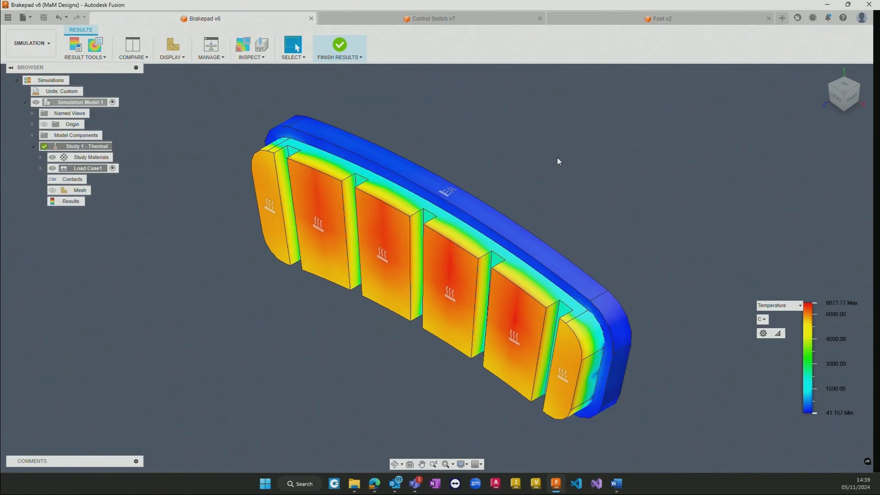
mouse_move(558, 164)
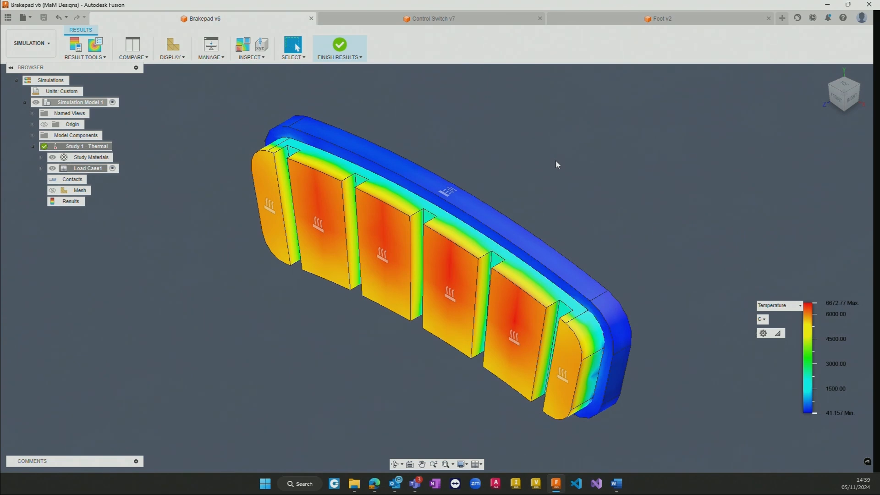
mouse_move(339, 45)
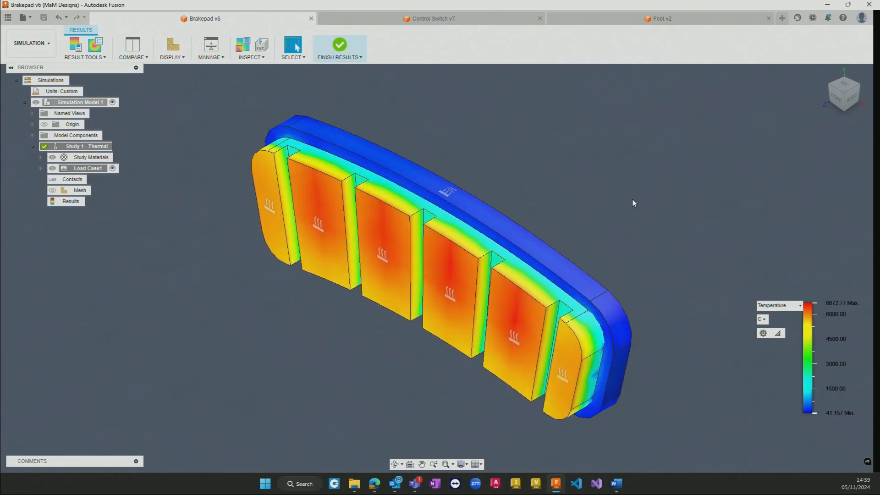
mouse_move(634, 199)
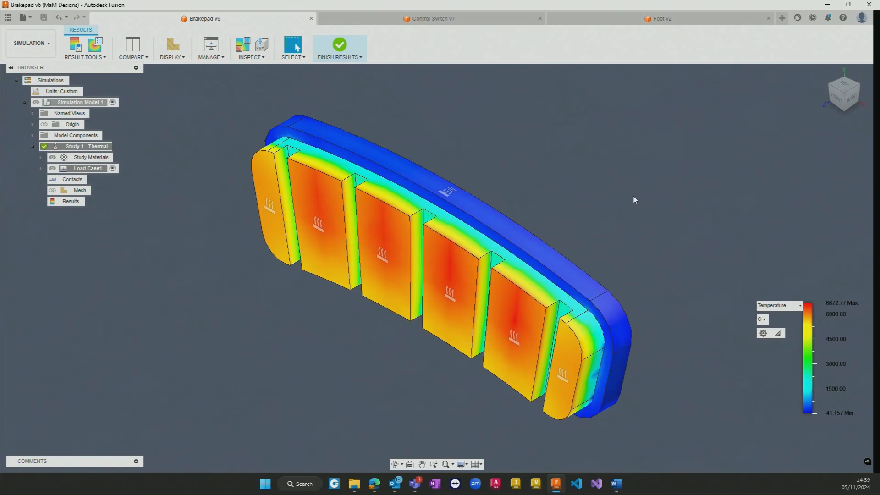
mouse_move(610, 202)
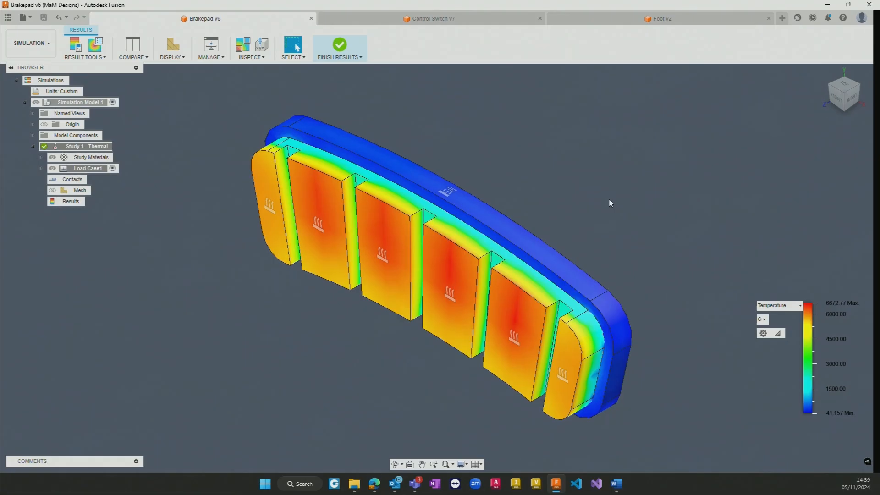
mouse_move(340, 46)
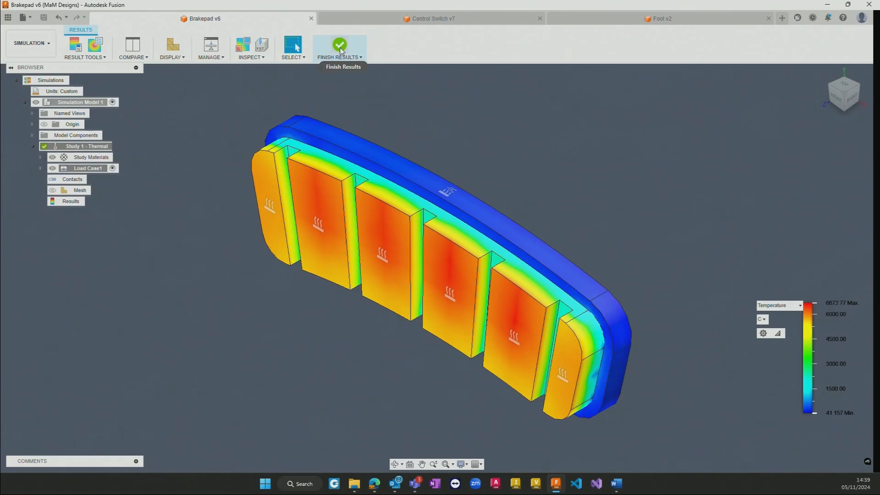
- Return to study setup and start a thermal load, reviewing types like heat source and convection
left_click(339, 44)
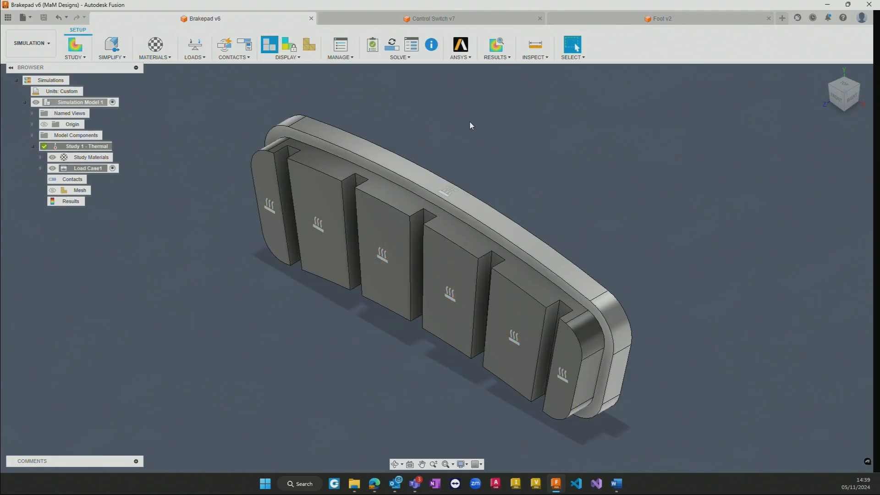
mouse_move(450, 119)
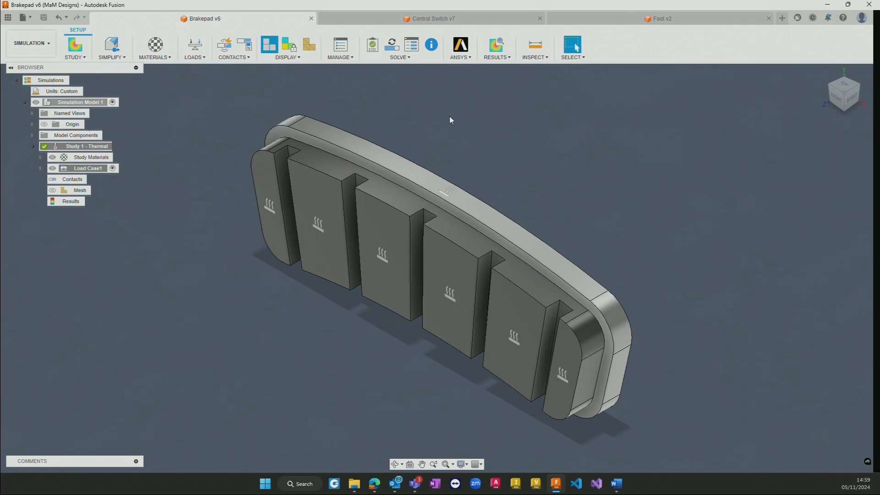
mouse_move(115, 74)
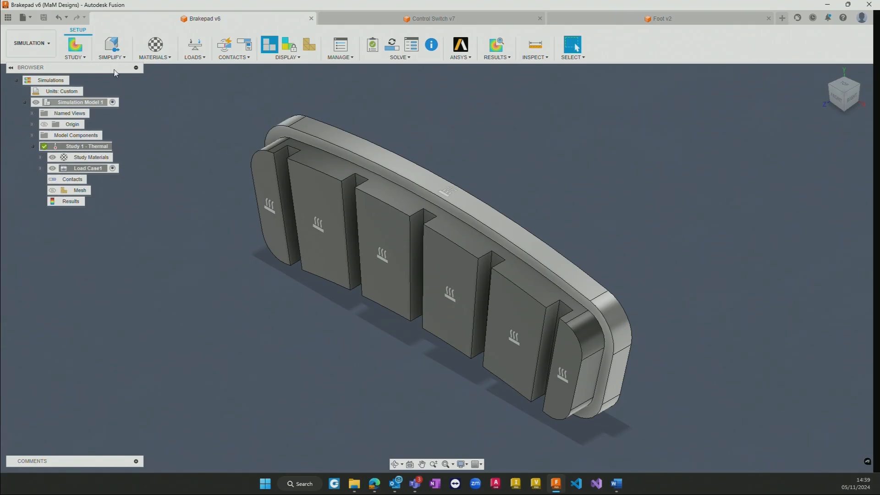
mouse_move(77, 50)
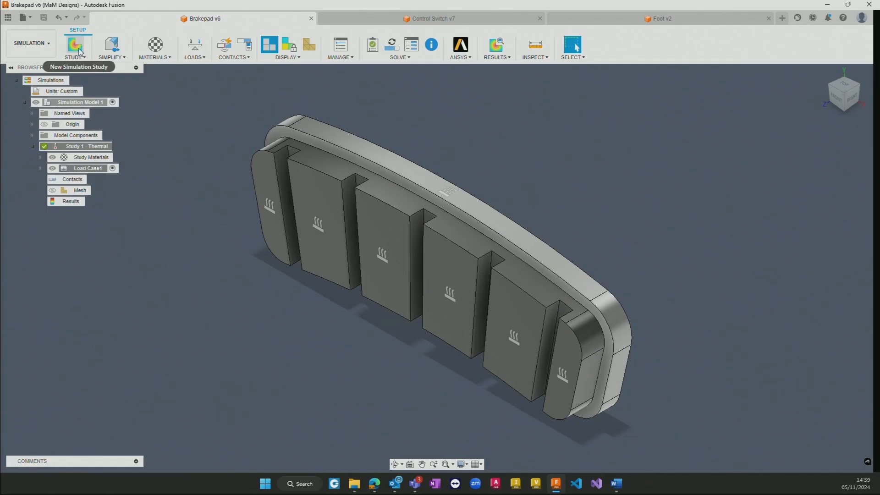
mouse_move(79, 51)
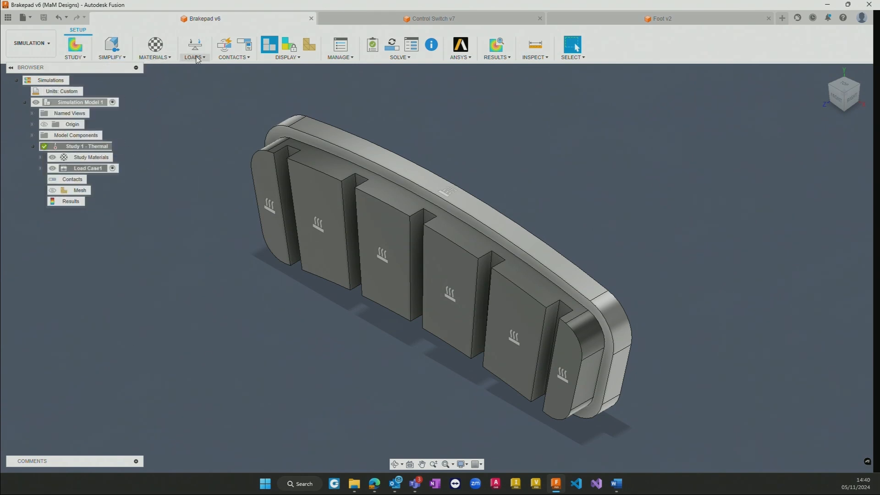
left_click(193, 44)
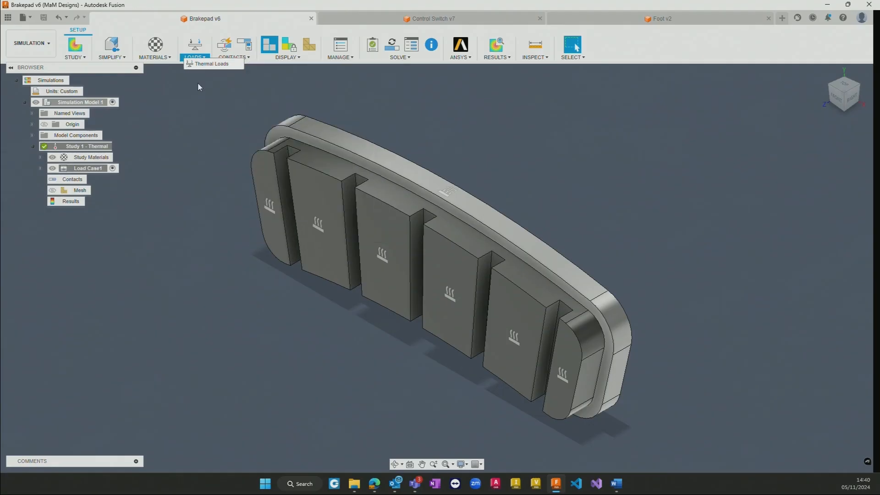
mouse_move(222, 70)
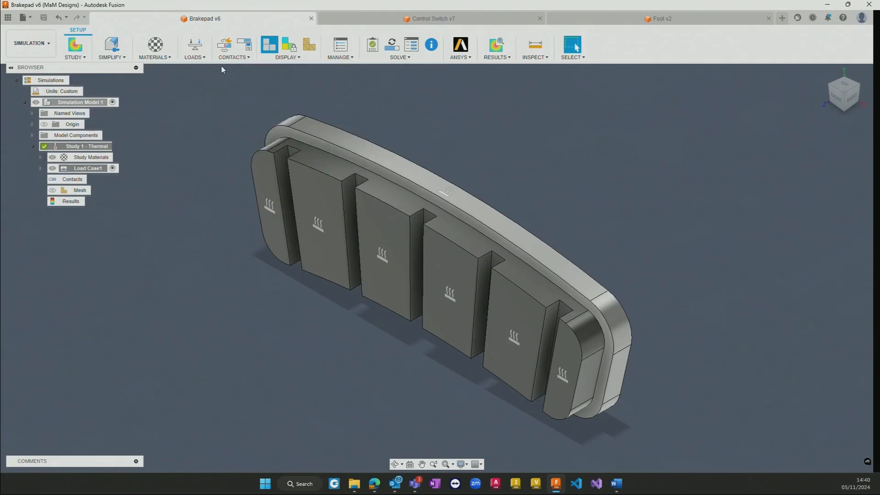
left_click(192, 44)
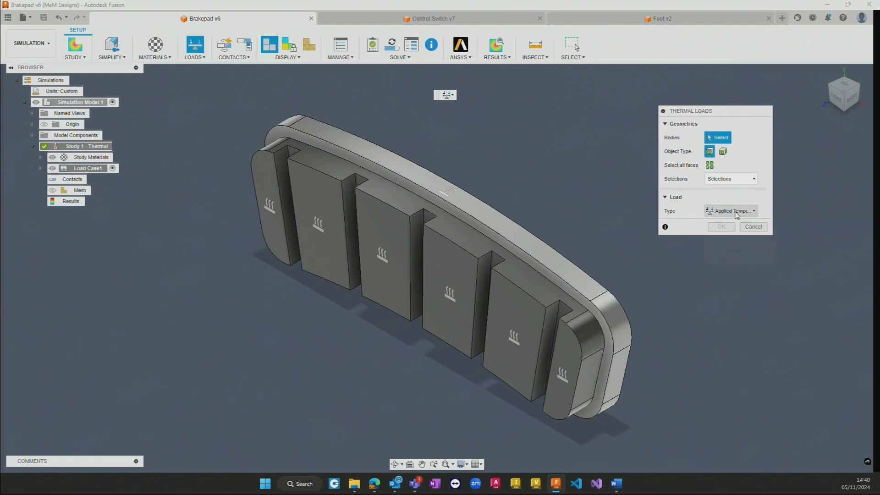
left_click(729, 211)
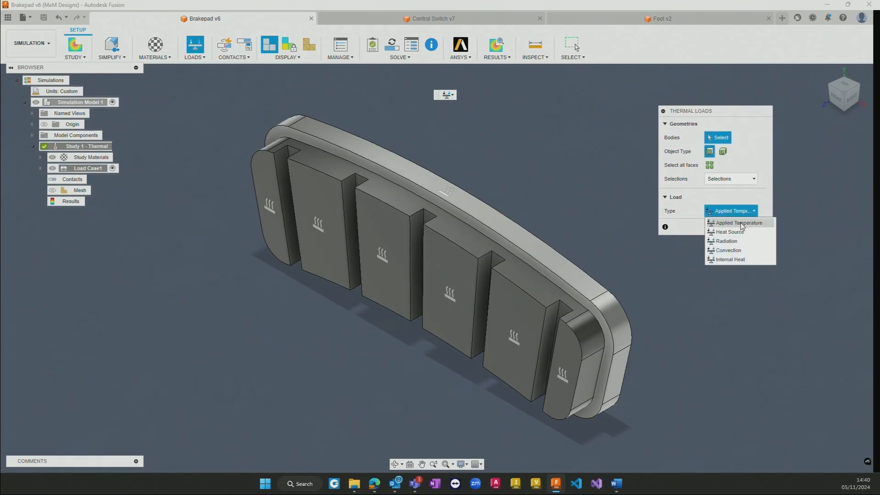
mouse_move(739, 250)
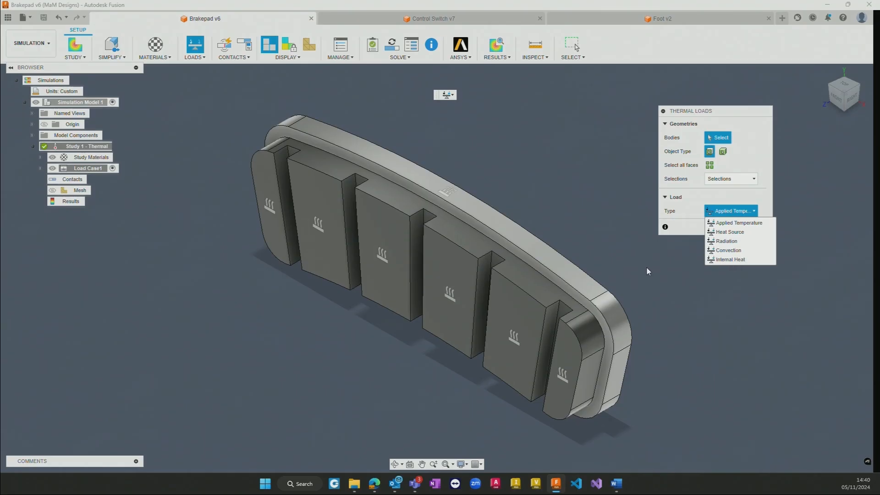
left_click(739, 223)
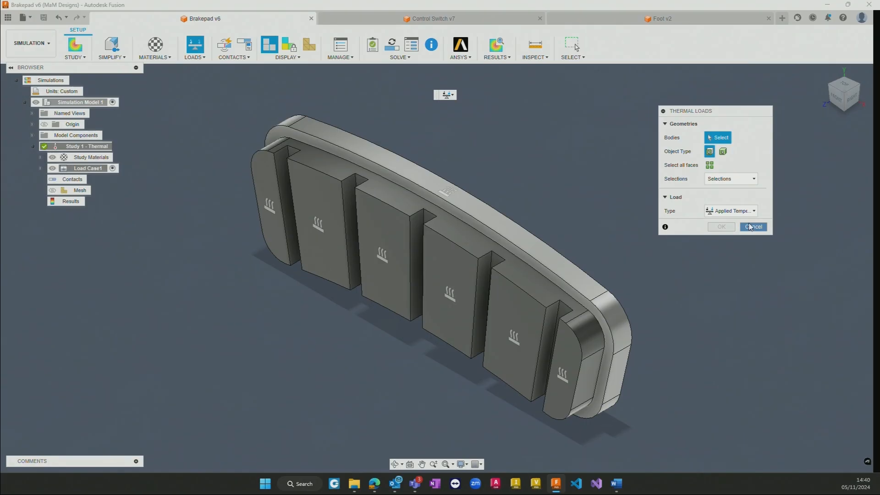
- Cancel the thermal load and expand Load Case1 to list Heat Source1 and Convection1
left_click(752, 227)
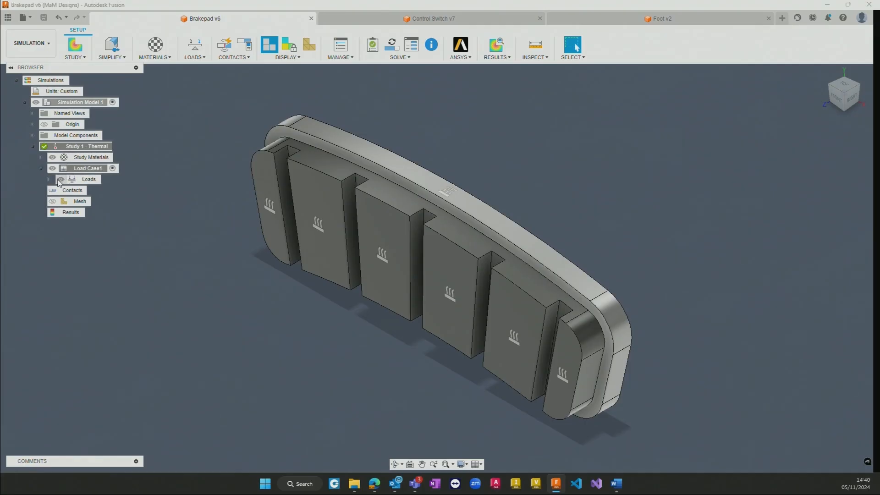
left_click(50, 179)
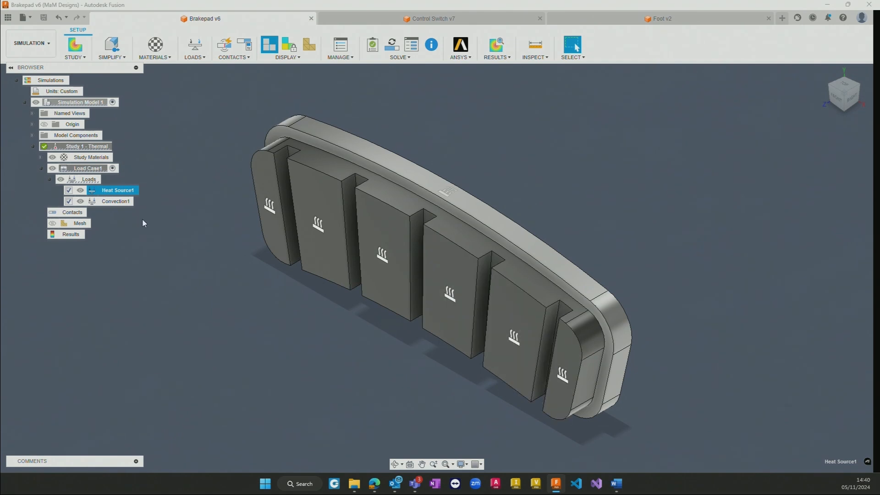
left_click(115, 201)
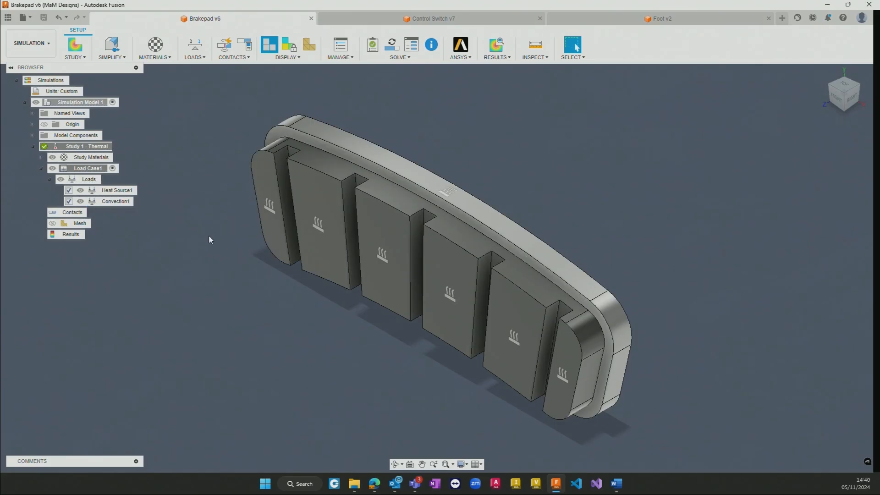
mouse_move(224, 214)
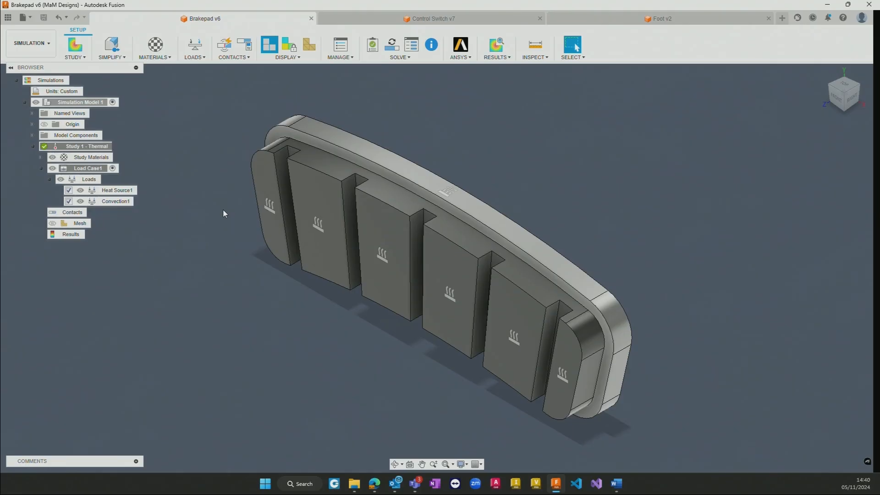
mouse_move(218, 209)
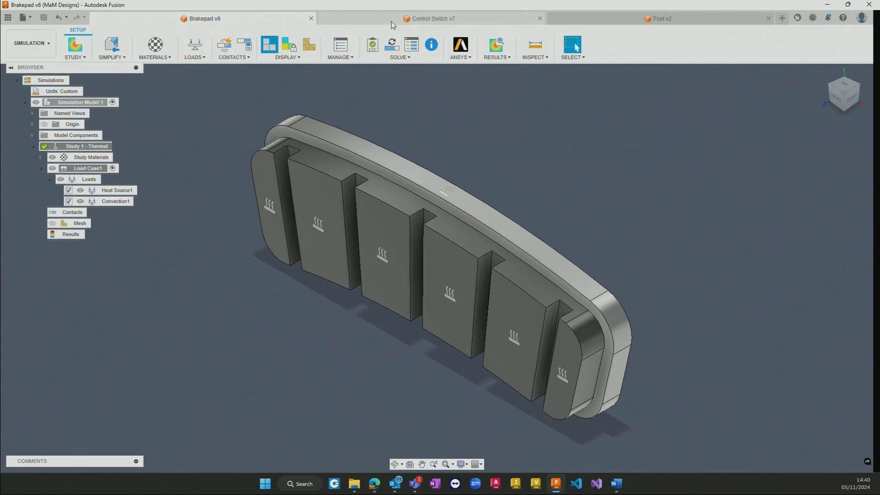
- Inspect the Control Switch v7 injection molding model, then move to the Foot v2 static stress study
left_click(429, 19)
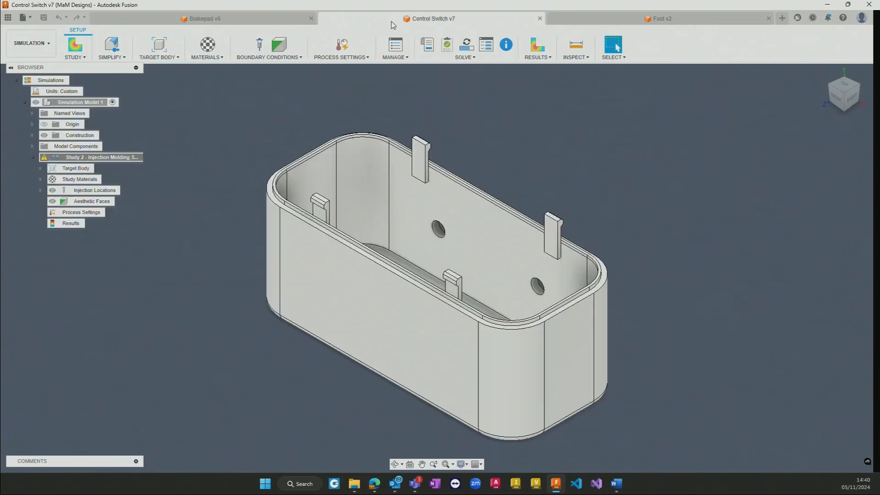
mouse_move(426, 20)
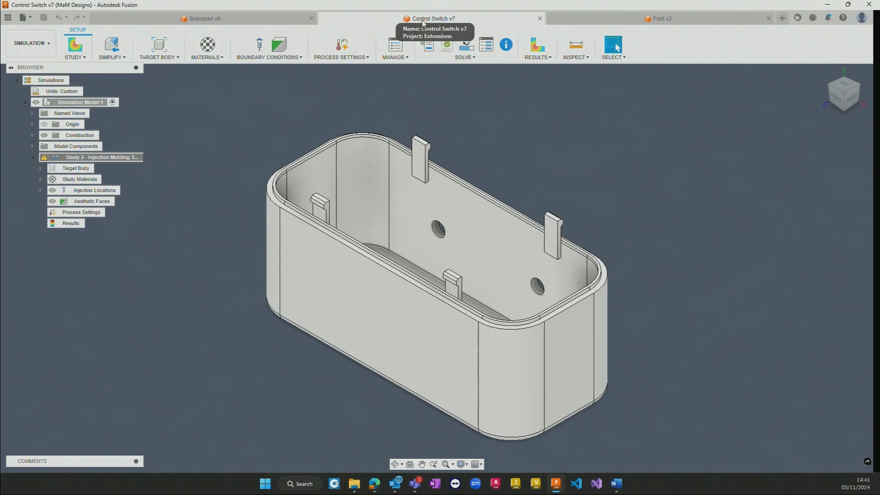
mouse_move(175, 187)
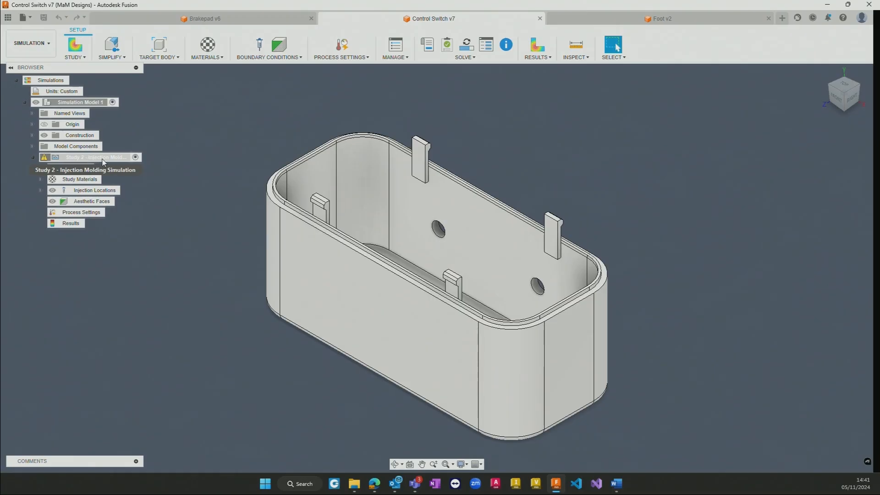
mouse_move(113, 162)
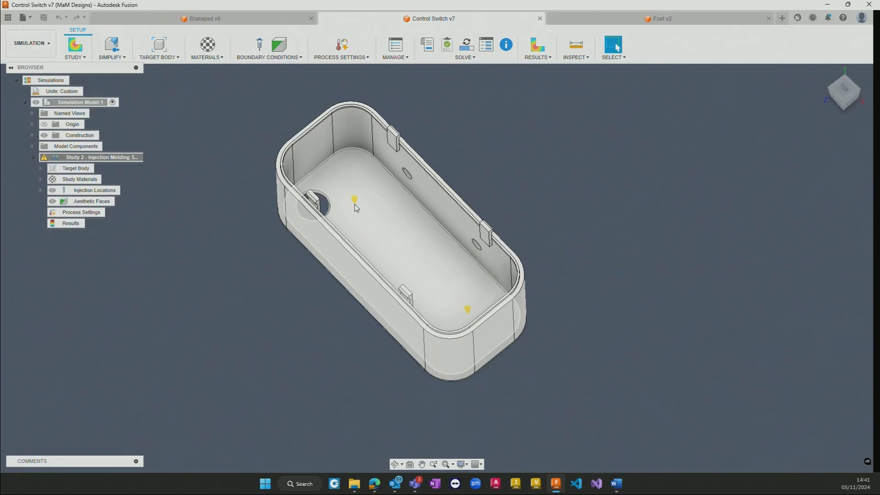
mouse_move(408, 268)
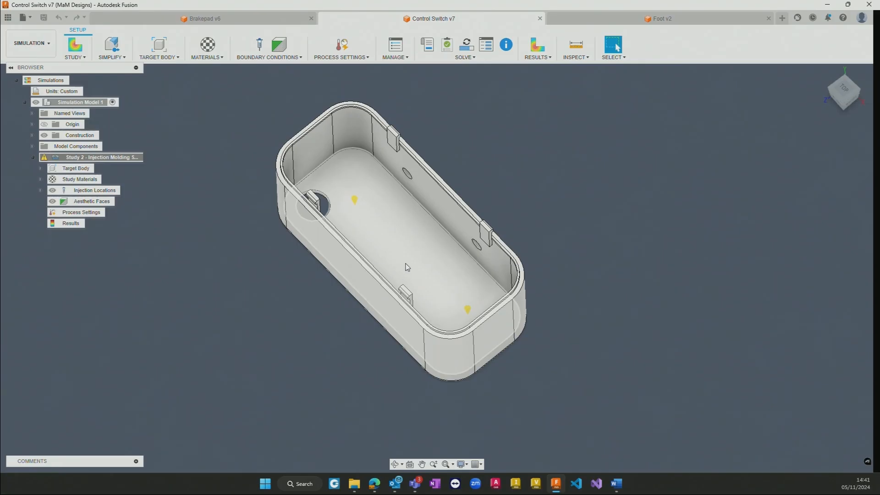
left_click_drag(407, 267, 352, 210)
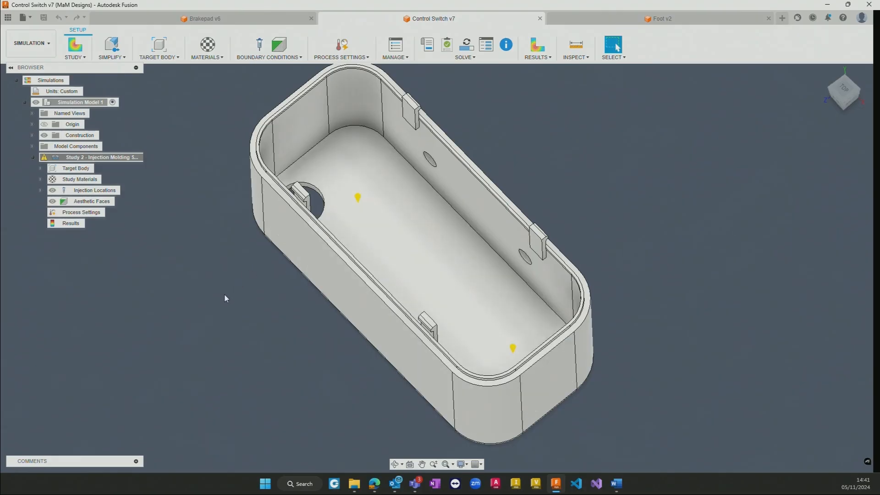
mouse_move(230, 295)
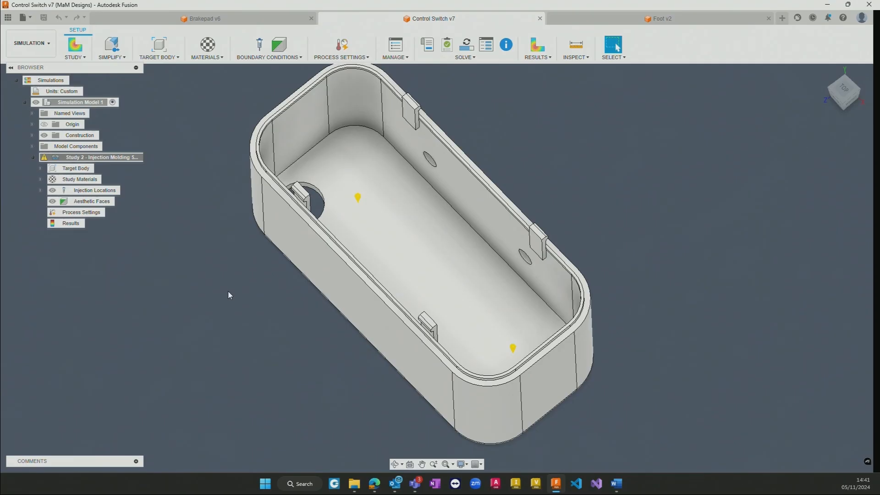
mouse_move(260, 103)
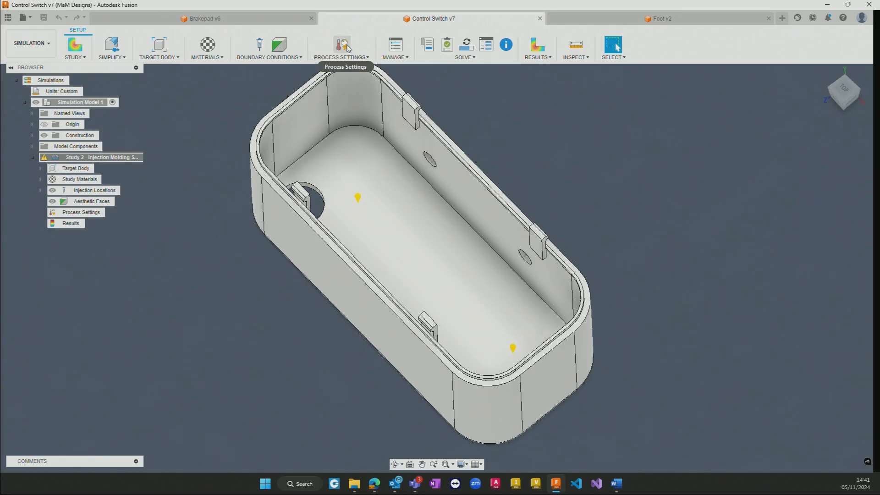
mouse_move(346, 43)
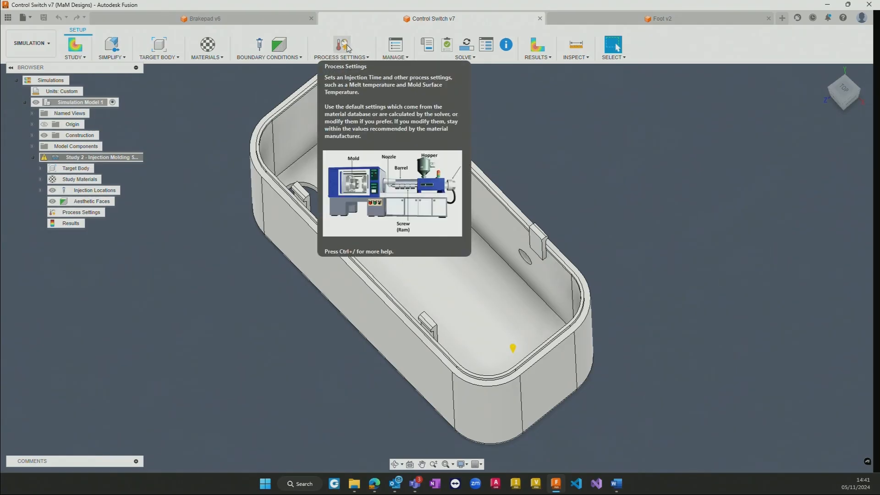
mouse_move(506, 111)
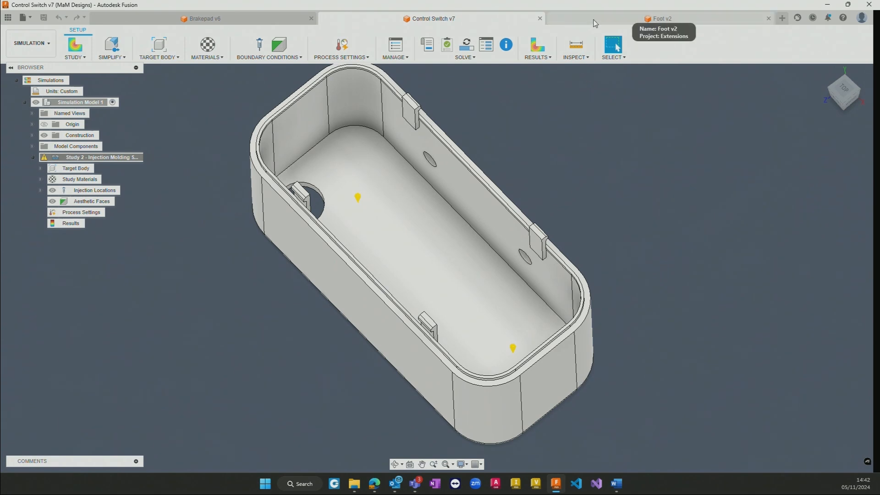
left_click(661, 19)
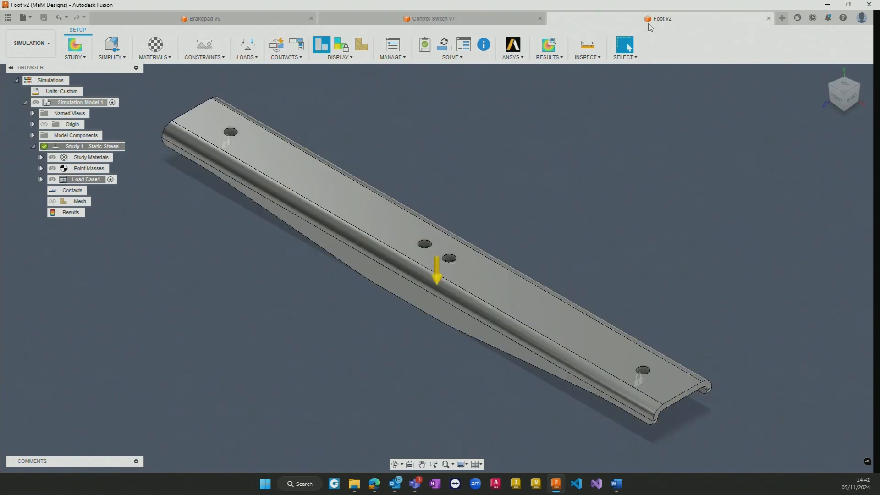
mouse_move(617, 195)
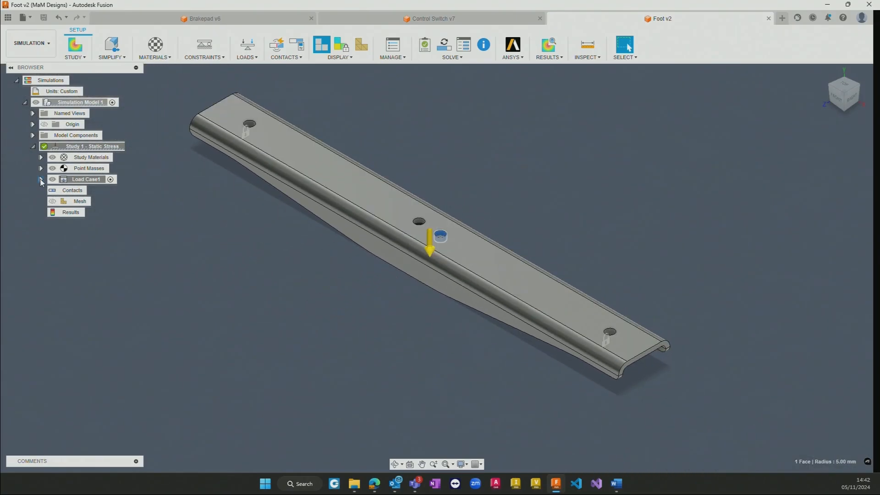
- Expand Load Case1 and edit Point Mass1: 50 kg at X -220 mm, Y 400 mm
left_click(40, 168)
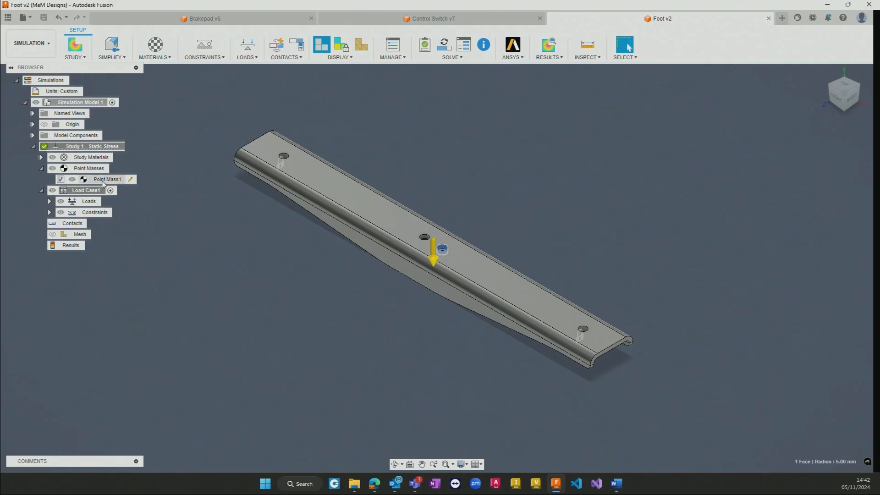
left_click(106, 179)
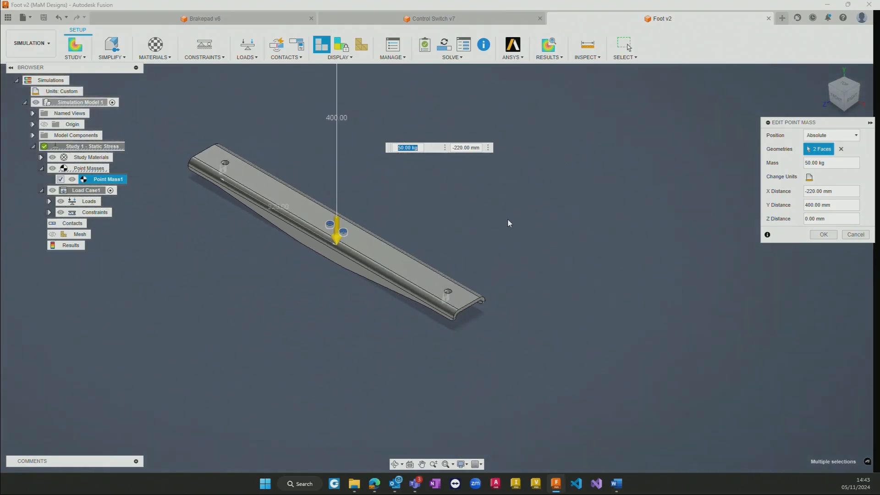
- Close the point mass and show the foot's results as stress, then displacement
left_click(823, 235)
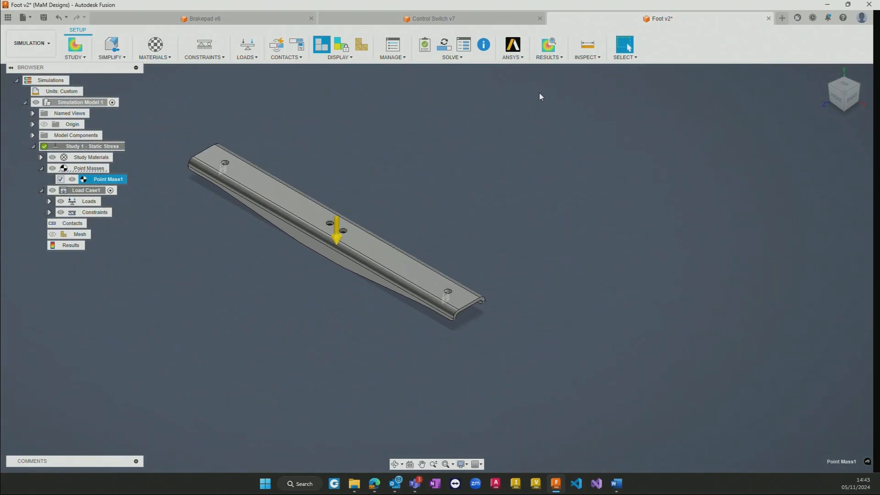
mouse_move(551, 48)
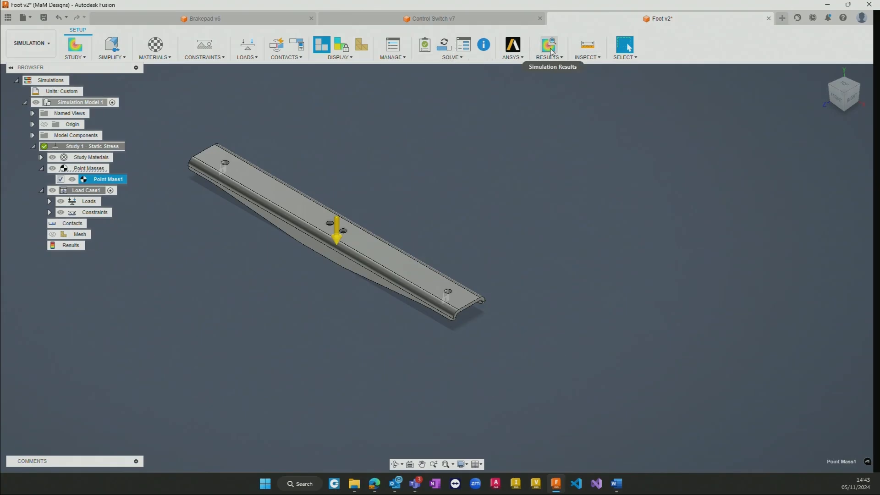
left_click(548, 44)
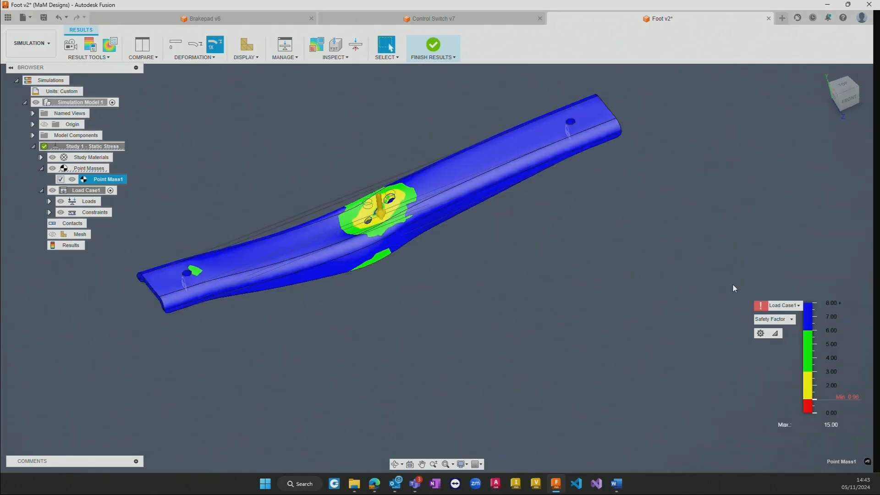
mouse_move(797, 307)
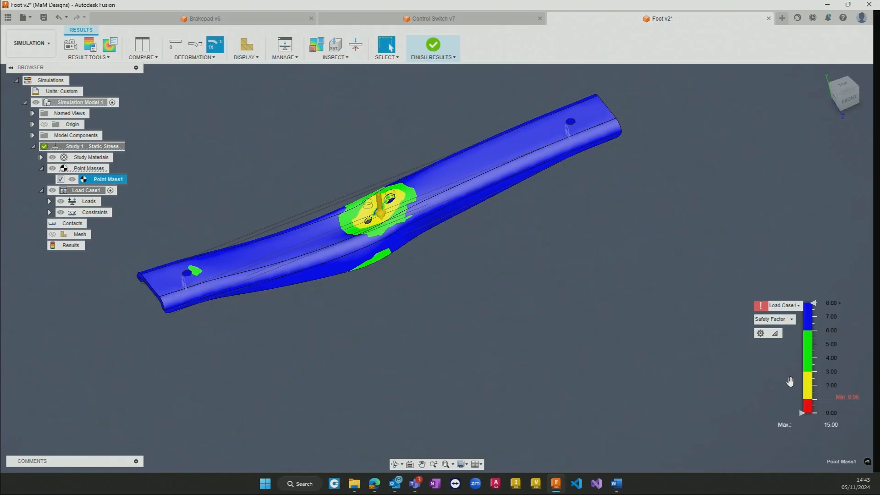
mouse_move(792, 331)
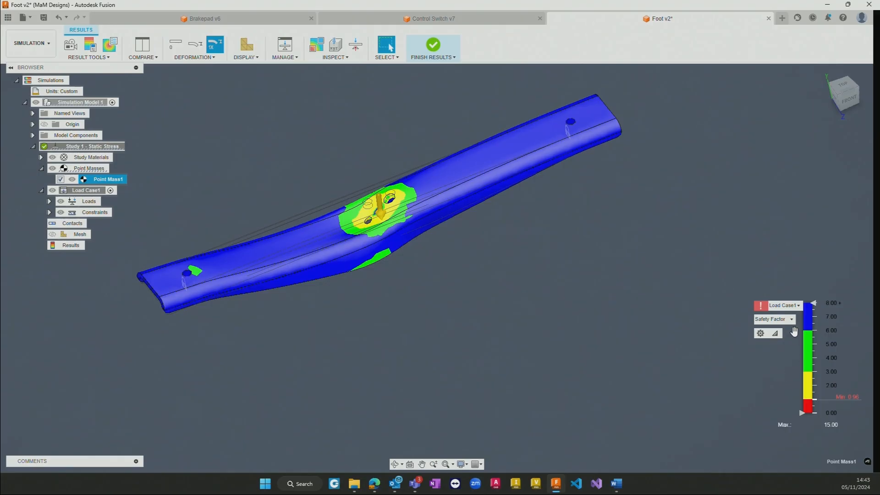
left_click(791, 319)
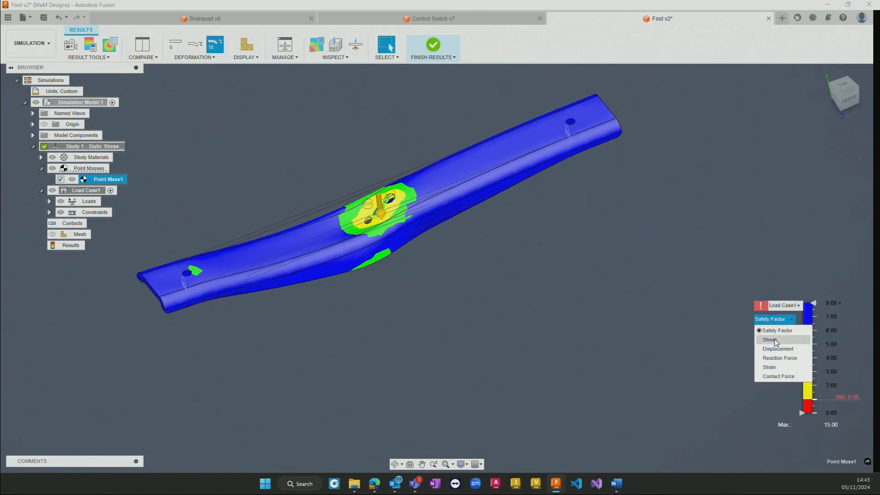
left_click(768, 339)
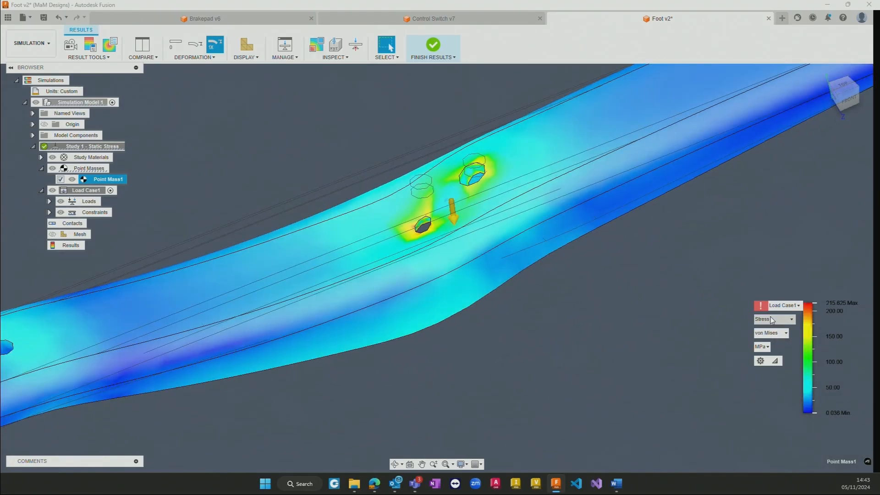
left_click(790, 319)
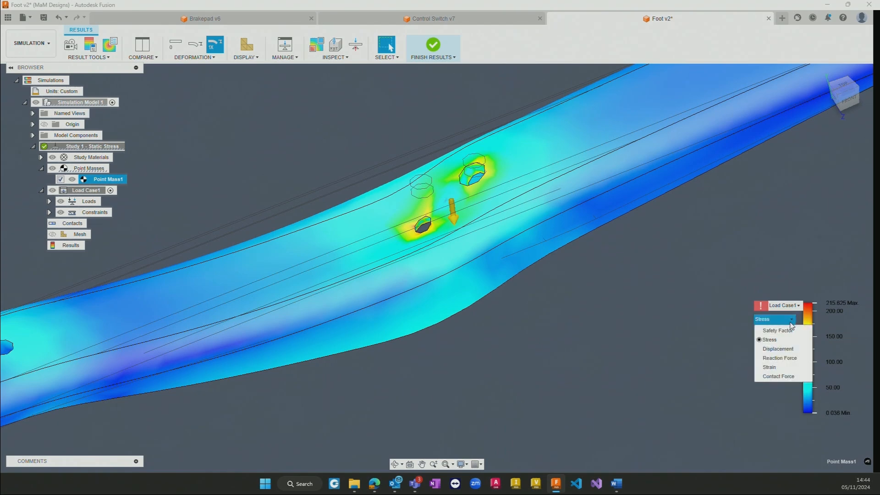
left_click(777, 348)
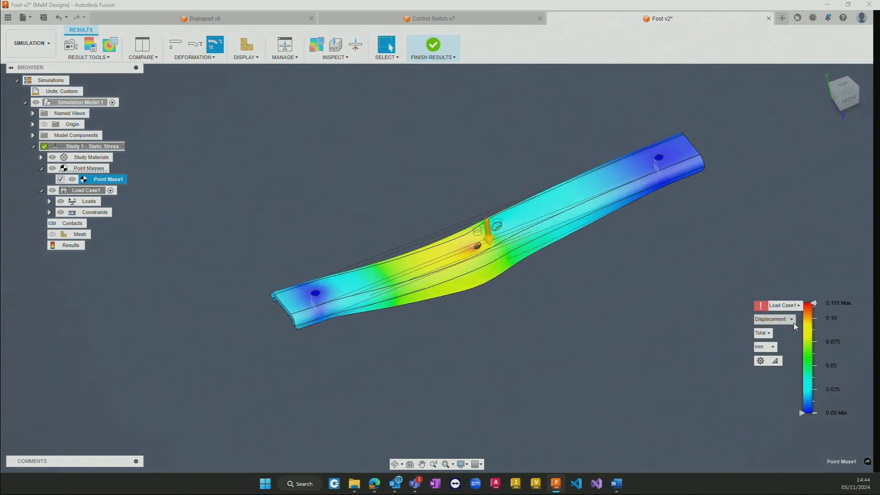
- Show equivalent strain with a smaller deformation scale
left_click(791, 319)
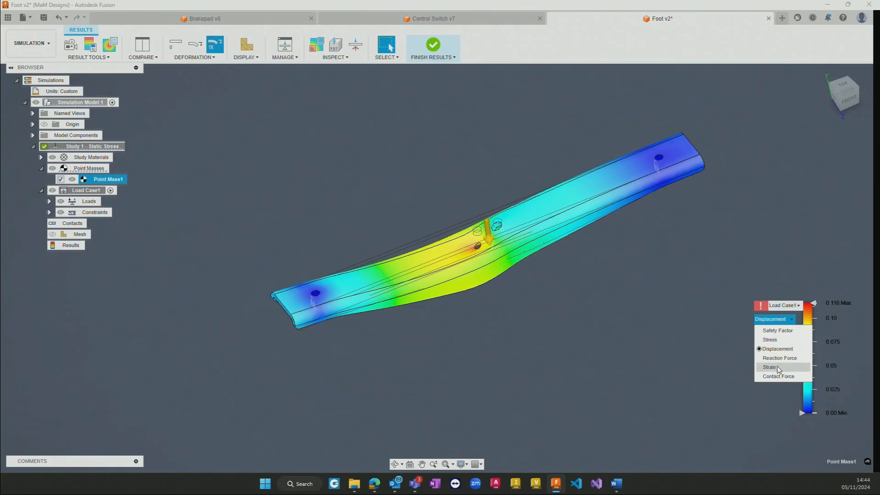
left_click(768, 367)
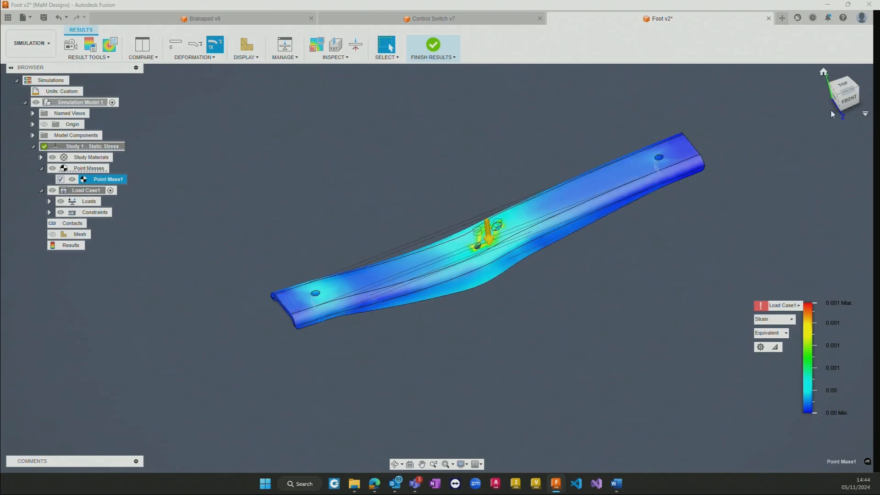
mouse_move(841, 94)
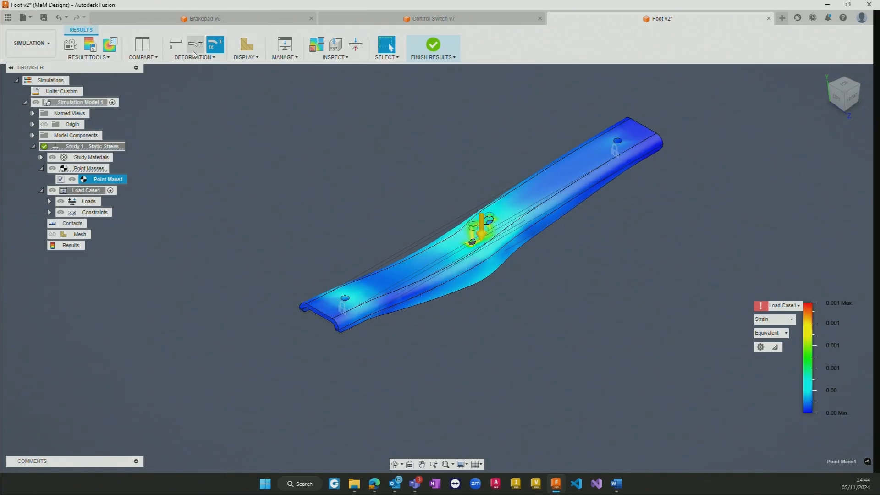
left_click(195, 44)
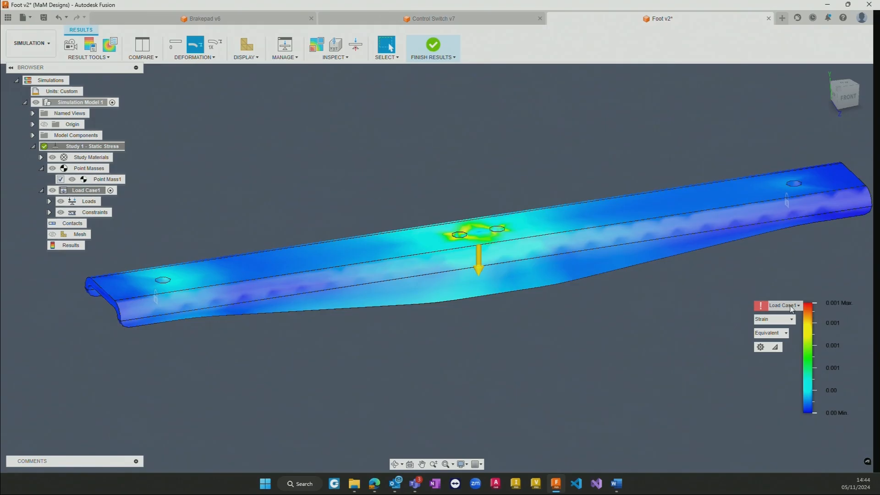
mouse_move(761, 306)
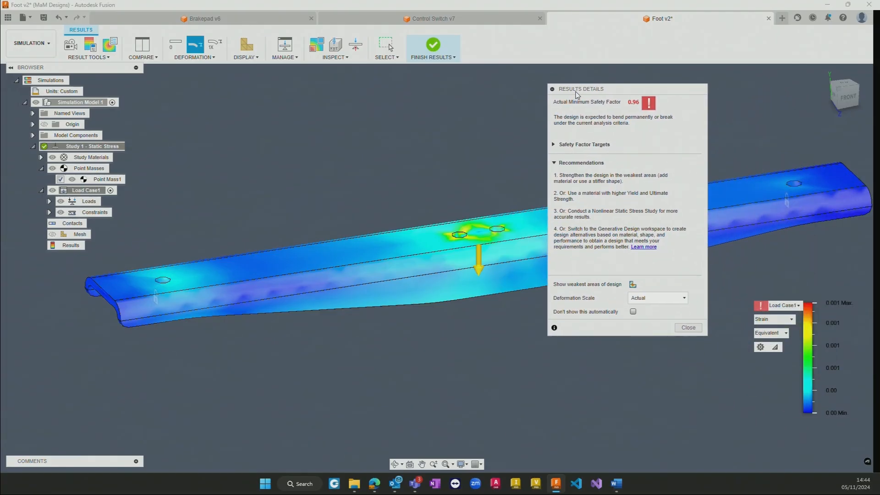
mouse_move(561, 139)
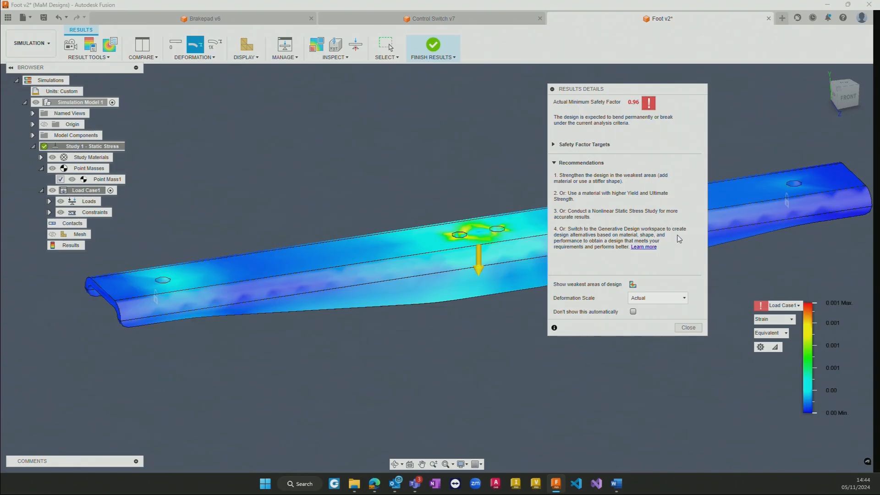
mouse_move(663, 110)
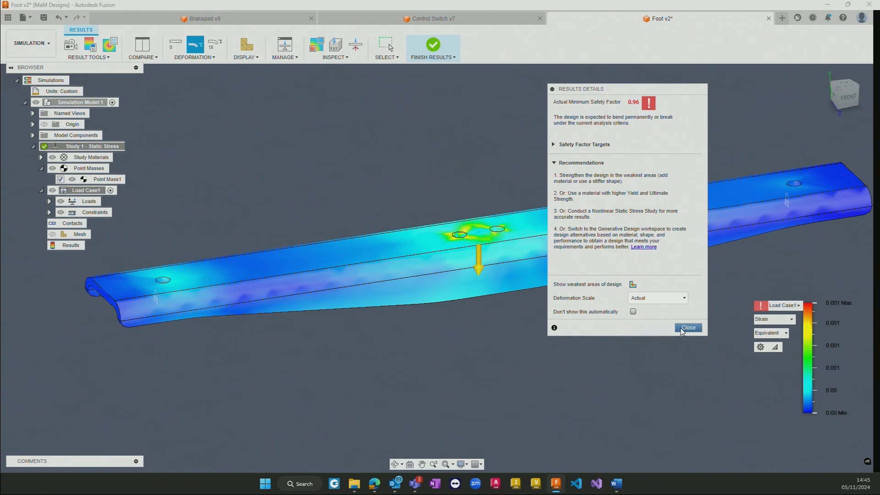
left_click(688, 327)
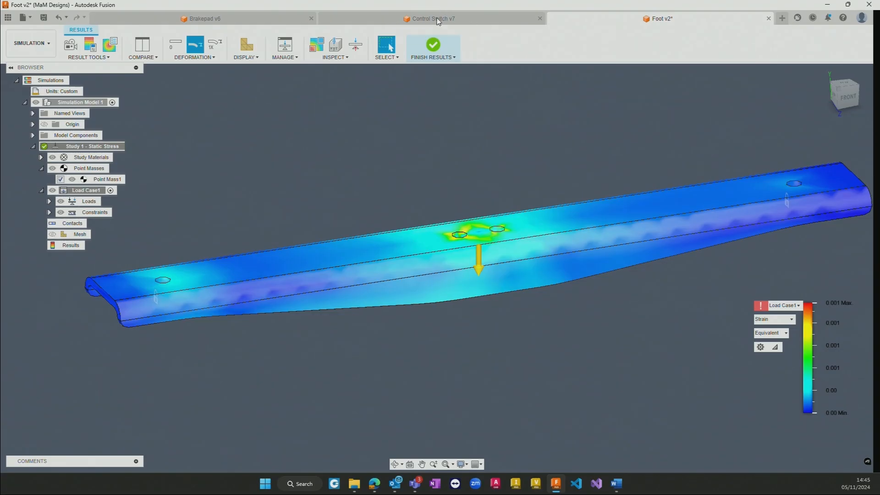
- Show the Control Switch injection molding results as average temperature at end of fill
left_click(431, 18)
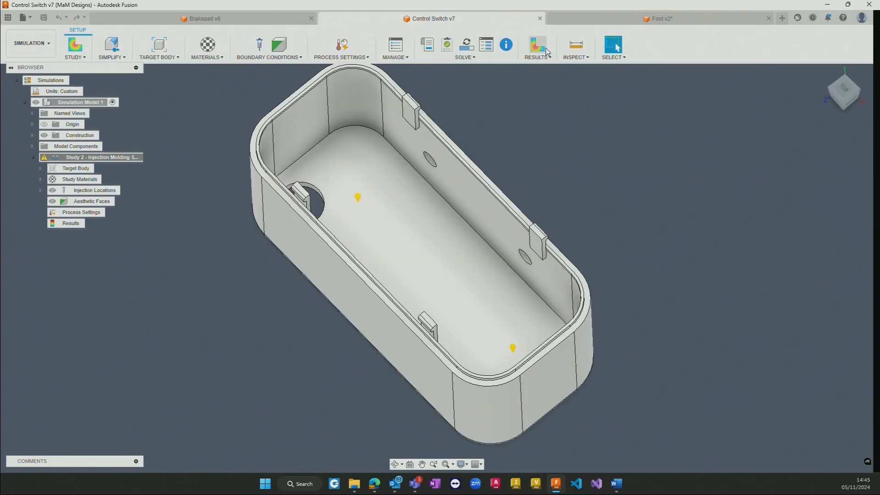
left_click(535, 43)
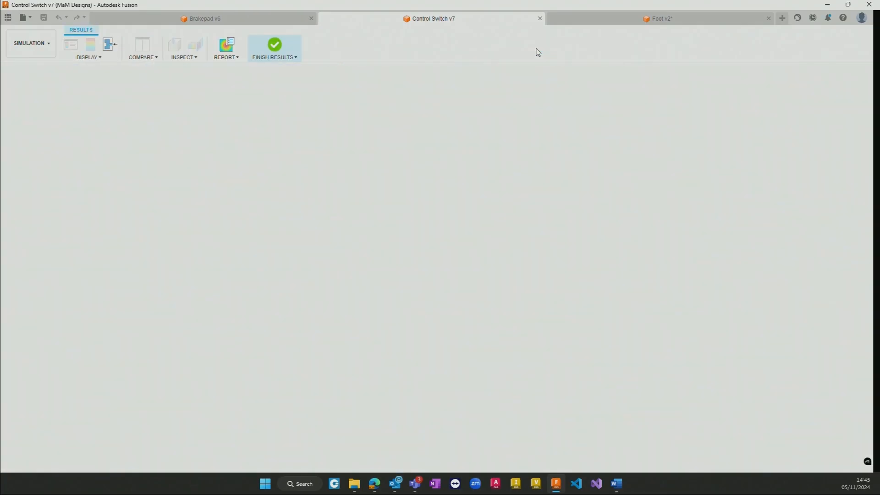
mouse_move(119, 71)
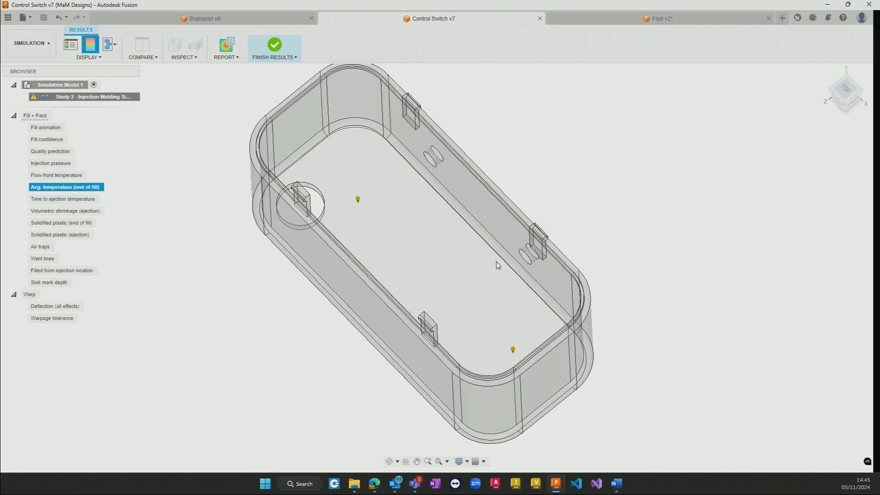
left_click(66, 187)
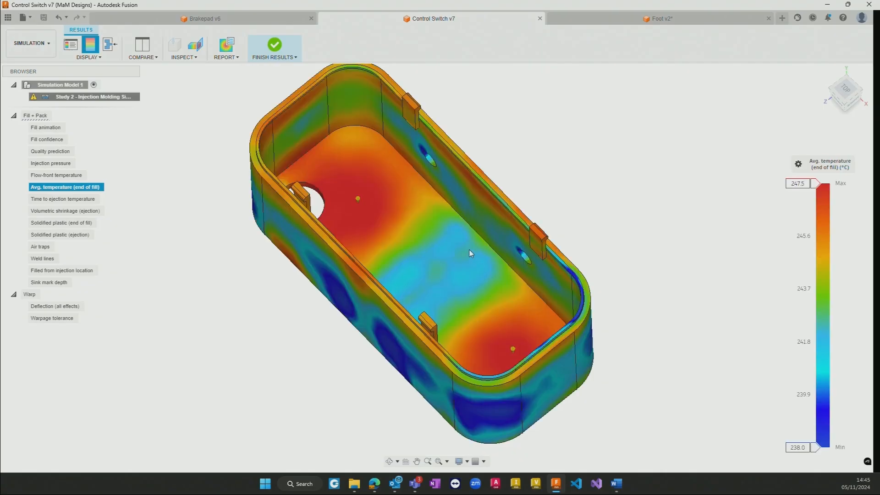
mouse_move(278, 200)
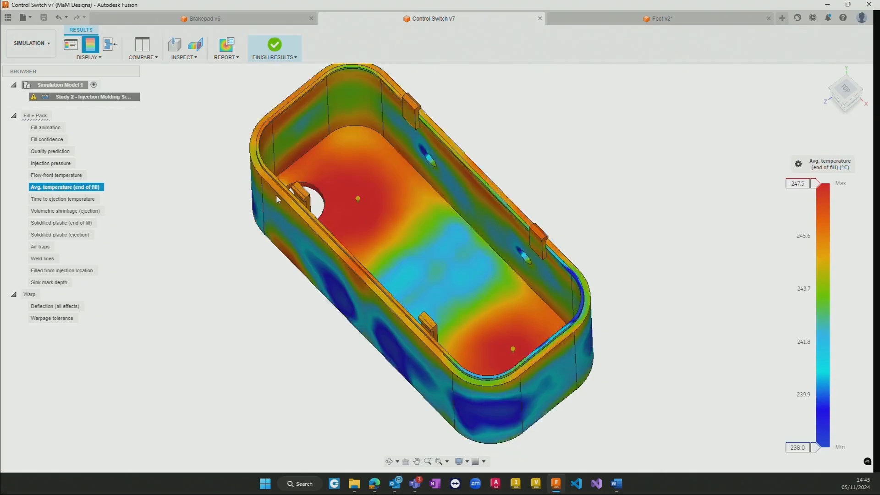
mouse_move(282, 191)
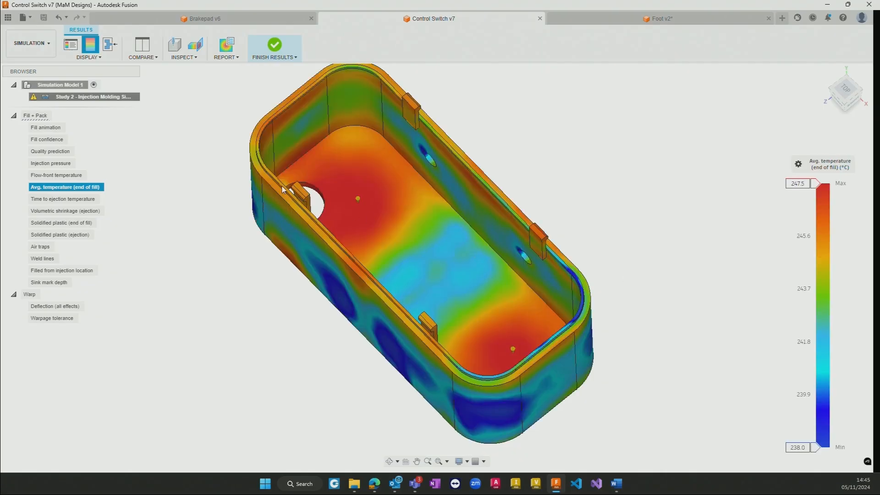
mouse_move(785, 205)
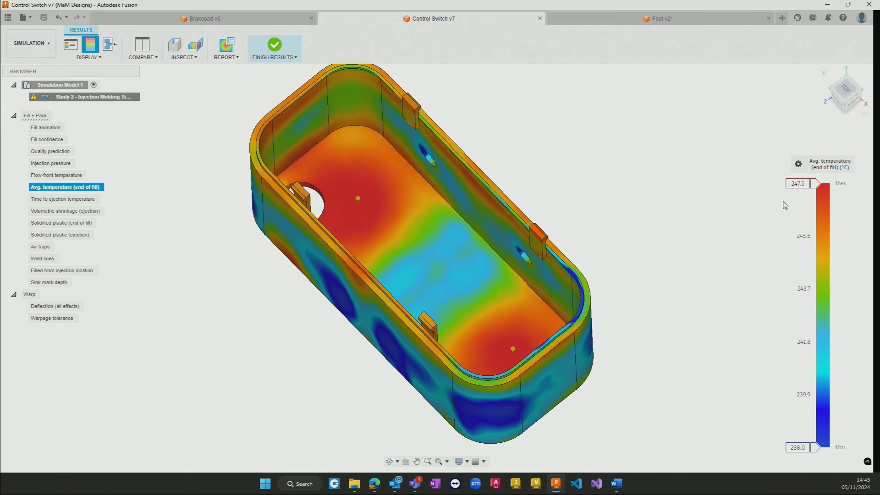
mouse_move(819, 169)
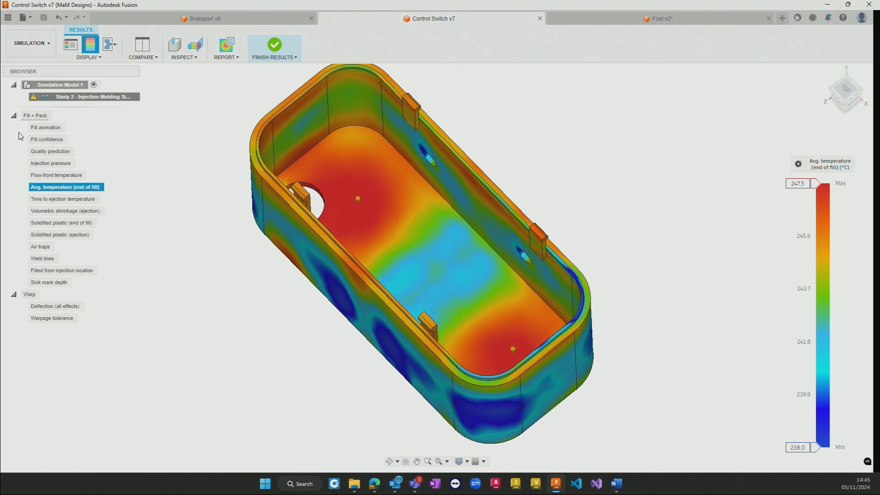
- Play the fill animation to the end, then show fill confidence reading 100% easy to fill
left_click(43, 127)
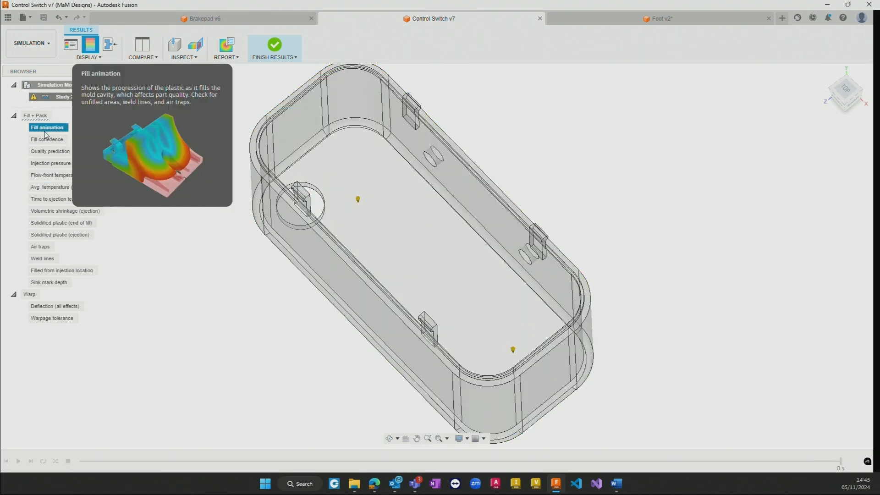
left_click(47, 127)
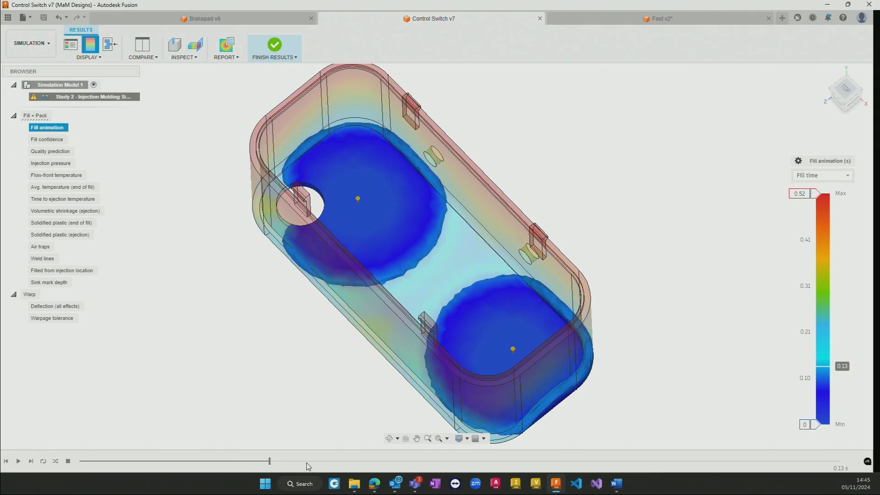
left_click_drag(270, 461, 507, 461)
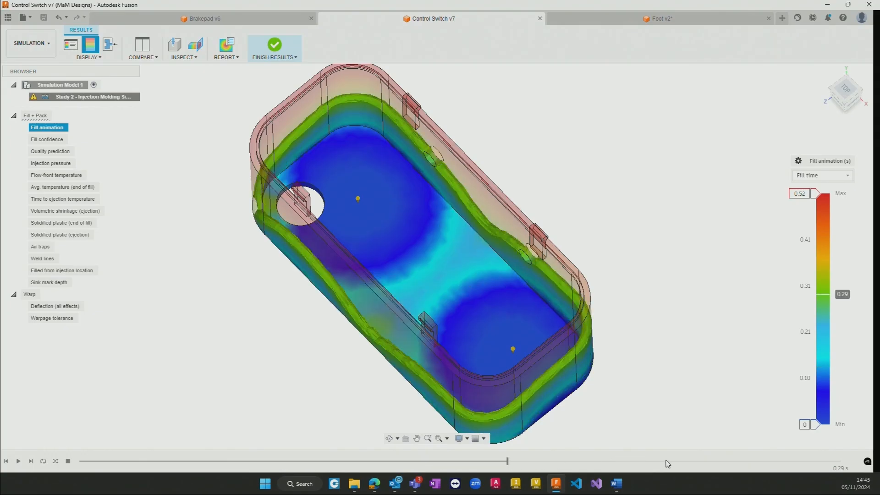
left_click_drag(508, 461, 785, 461)
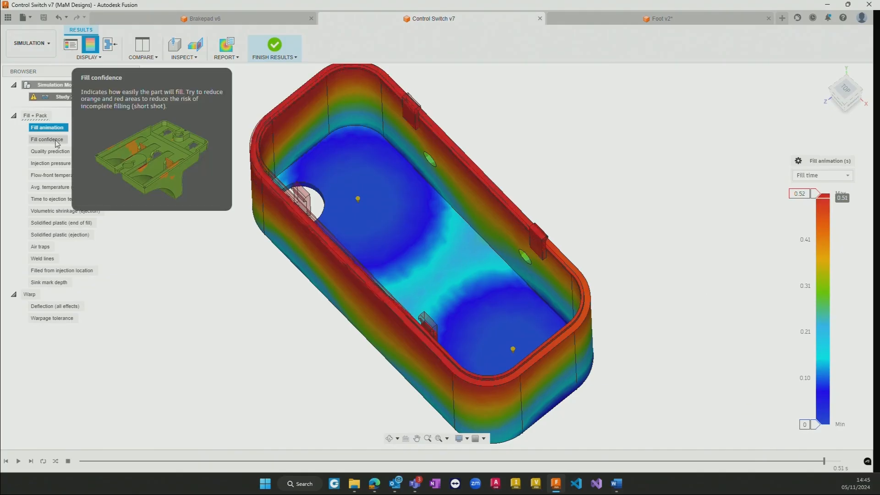
left_click(48, 140)
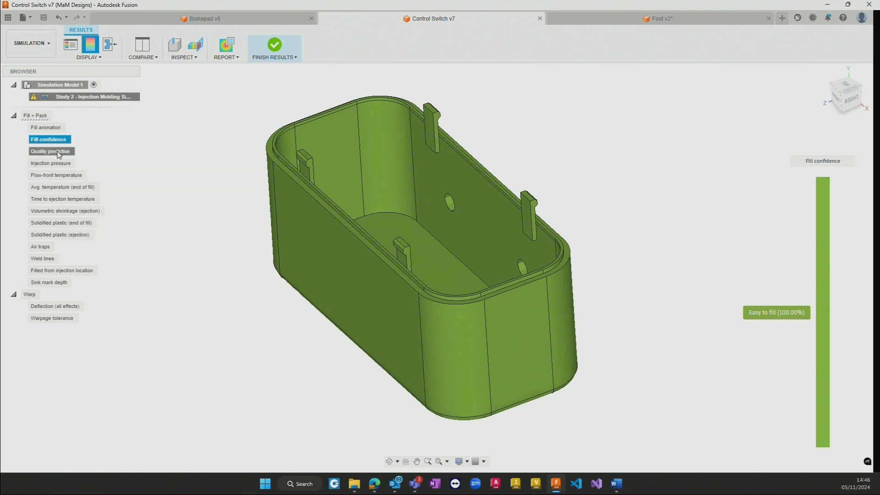
- Check quality prediction, then show injection pressure peaking near 14.9 MPa
left_click(51, 152)
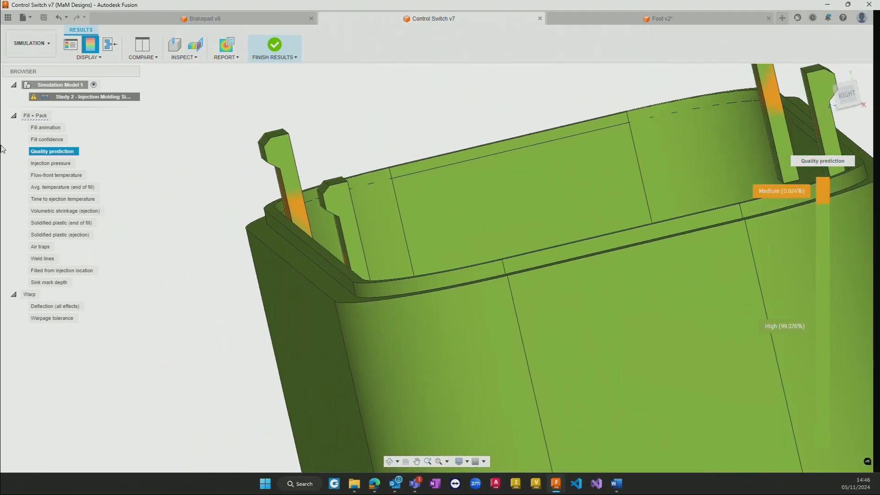
left_click(51, 163)
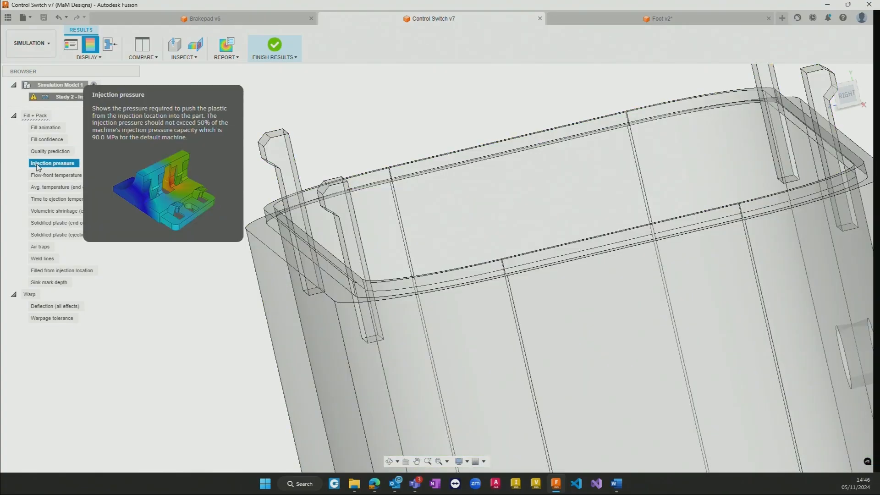
left_click(53, 163)
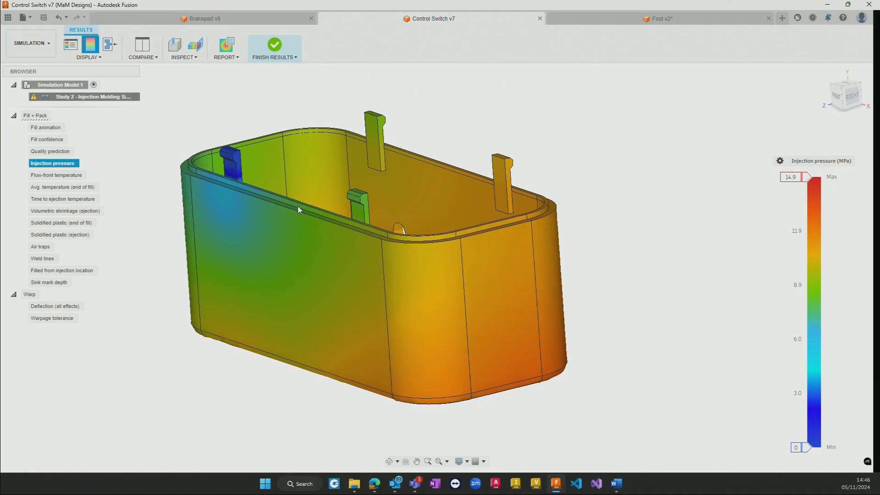
mouse_move(101, 221)
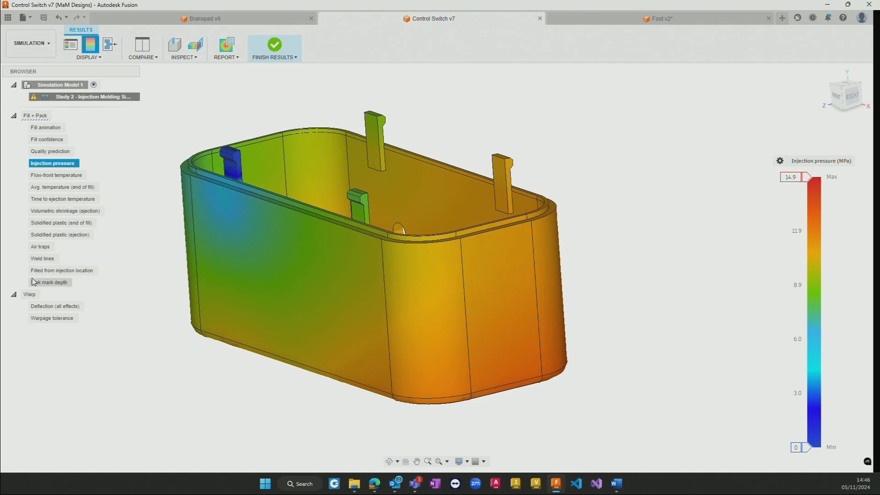
mouse_move(385, 253)
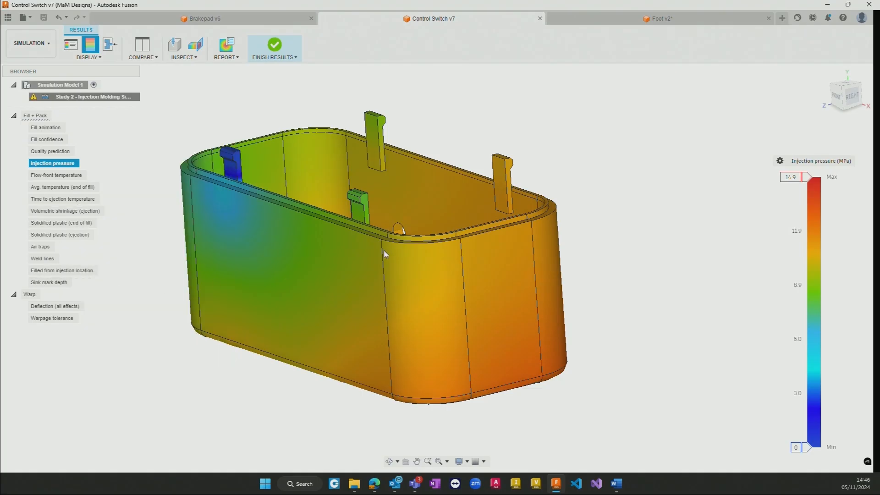